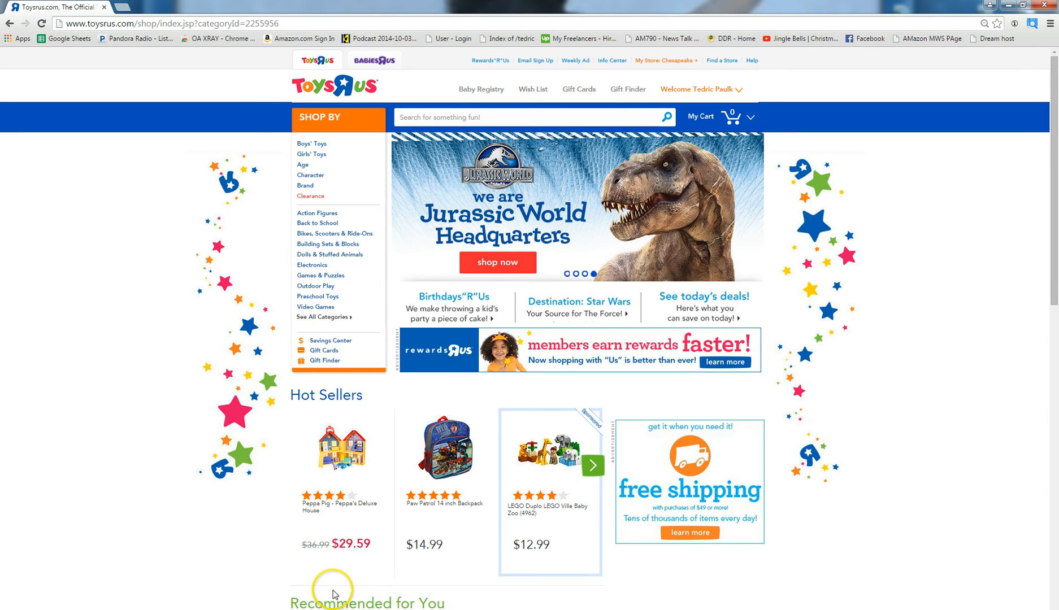
{"action": "mouse_move", "coordinate": [538, 530]}
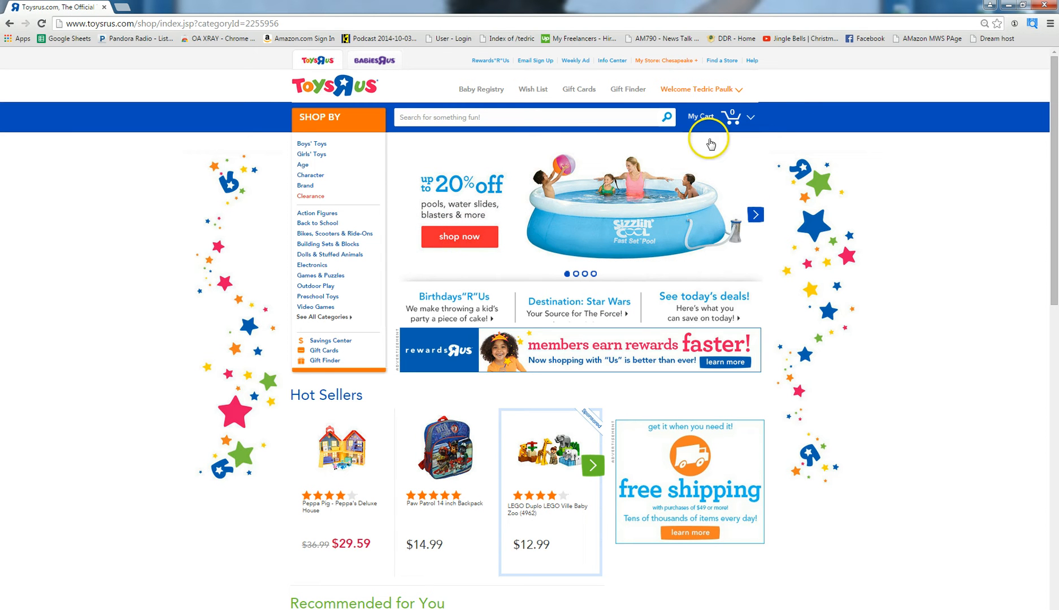
{"action": "mouse_move", "coordinate": [604, 260]}
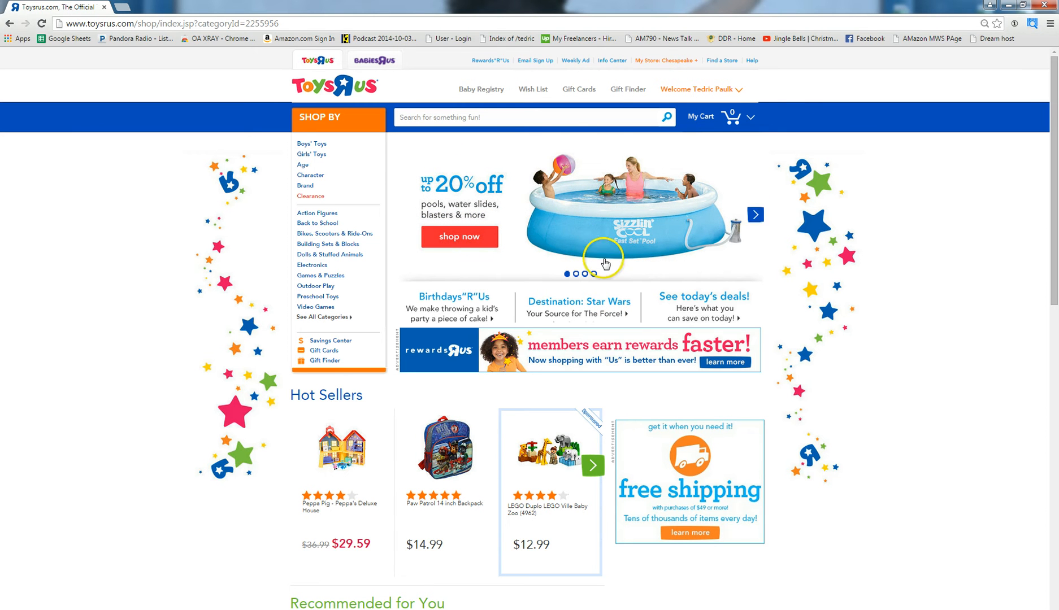
Step: Cycle the homepage banner through a couple of promotional slides
{"action": "left_click", "coordinate": [755, 215]}
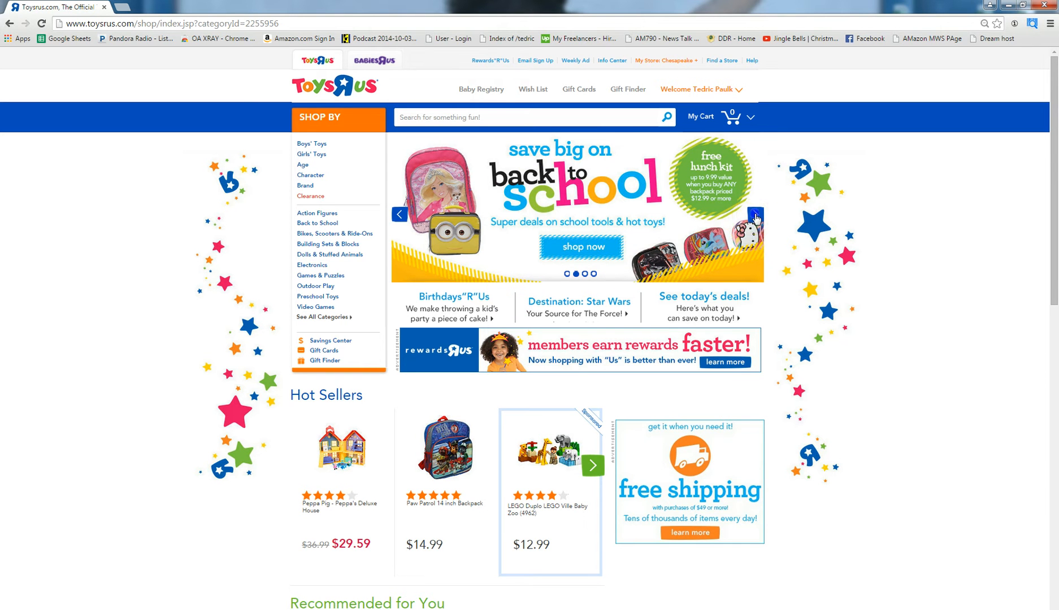
{"action": "left_click", "coordinate": [756, 215]}
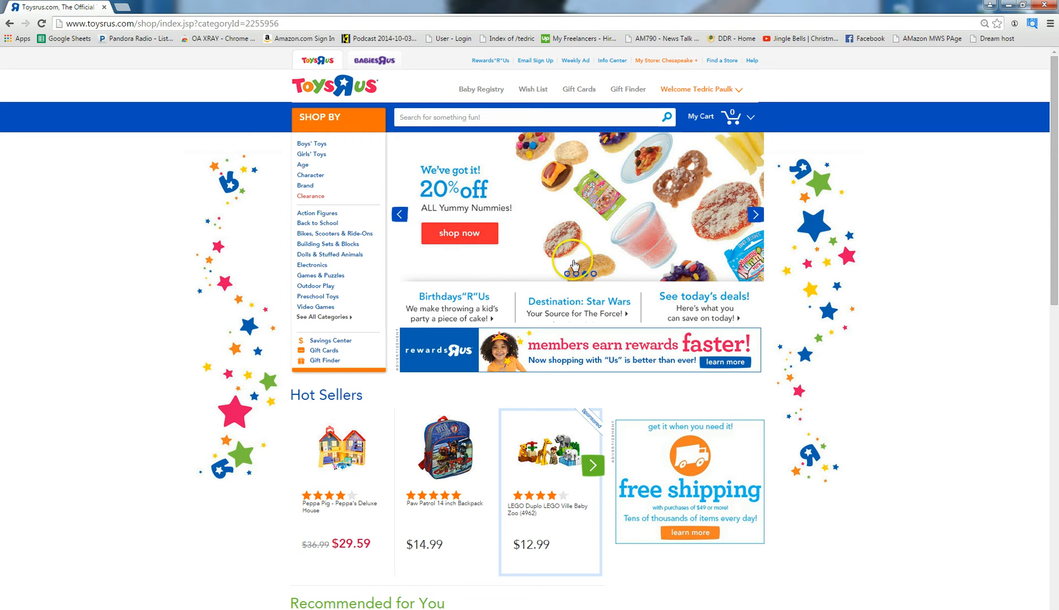
{"action": "mouse_move", "coordinate": [512, 238]}
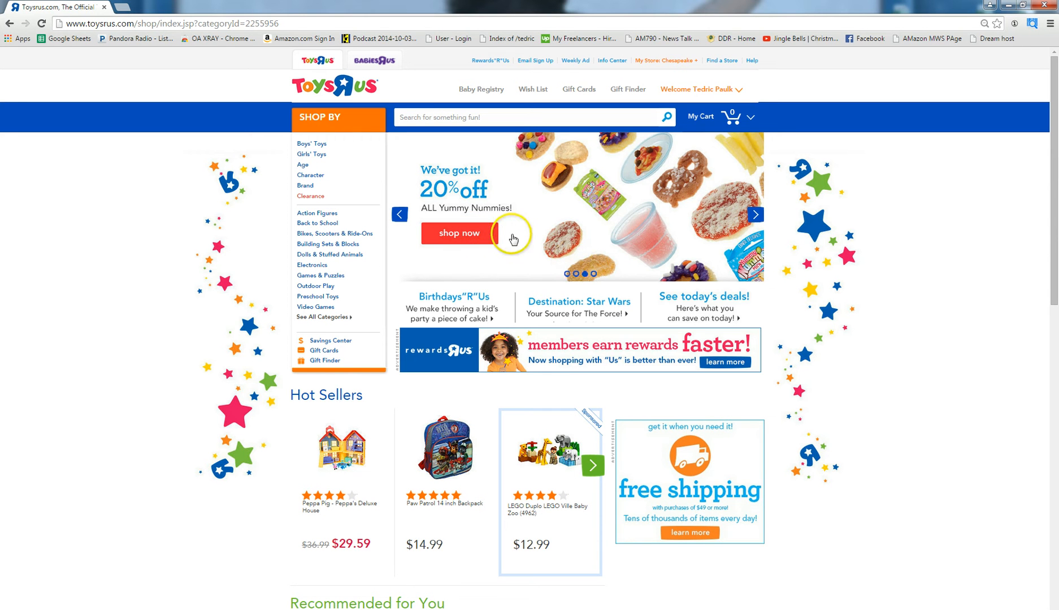
{"action": "mouse_move", "coordinate": [756, 214]}
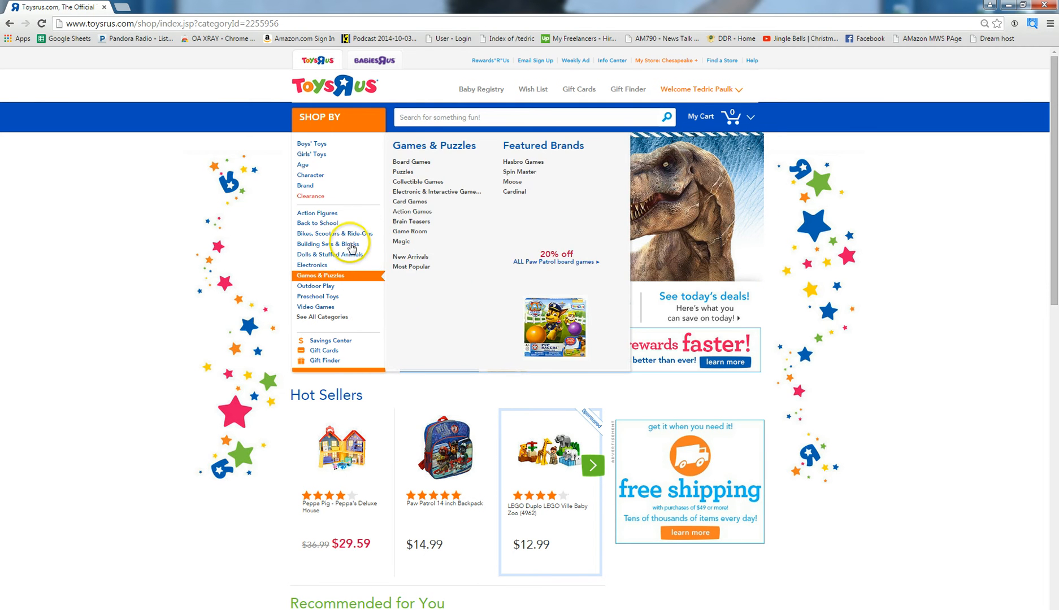
{"action": "mouse_move", "coordinate": [324, 213]}
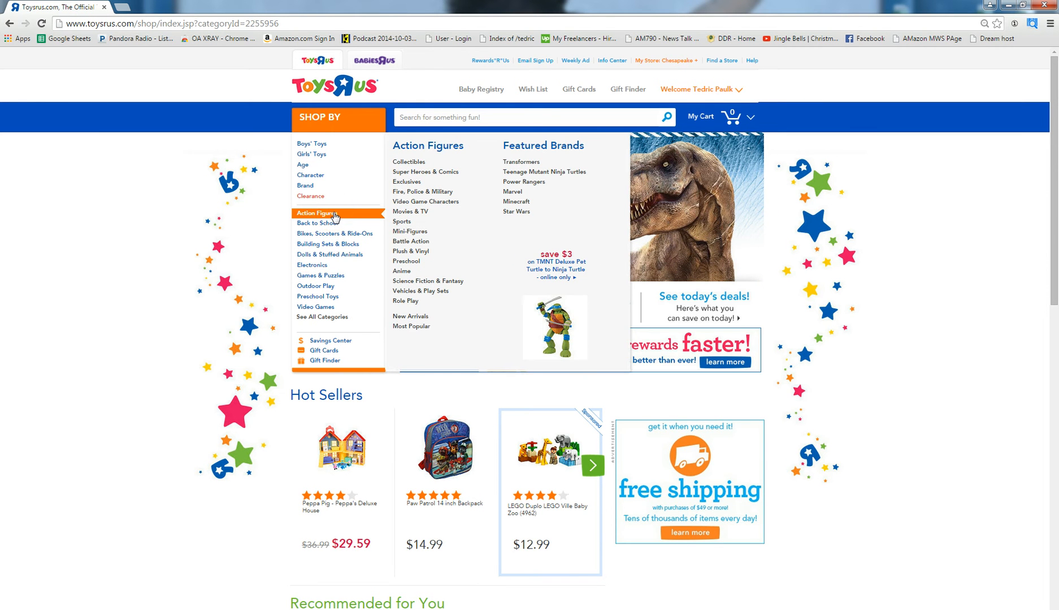
{"action": "mouse_move", "coordinate": [317, 296]}
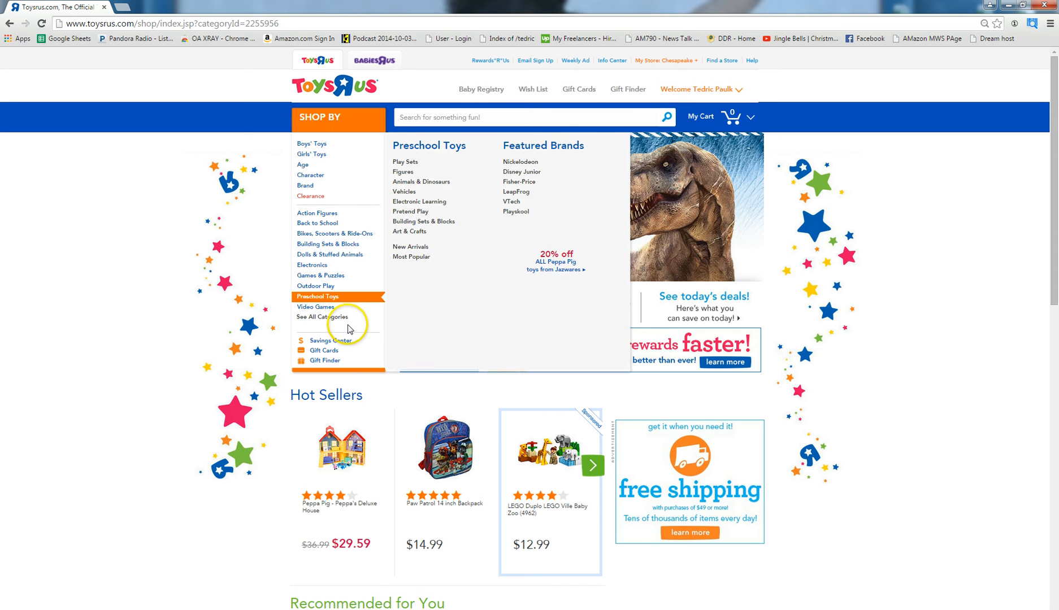
{"action": "mouse_move", "coordinate": [305, 228]}
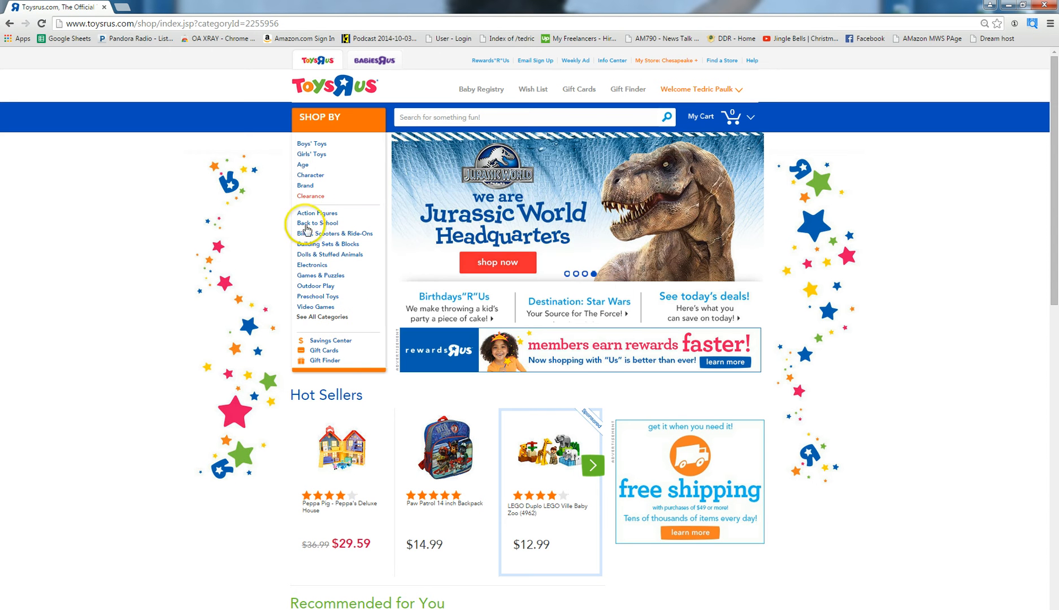
{"action": "mouse_move", "coordinate": [310, 195]}
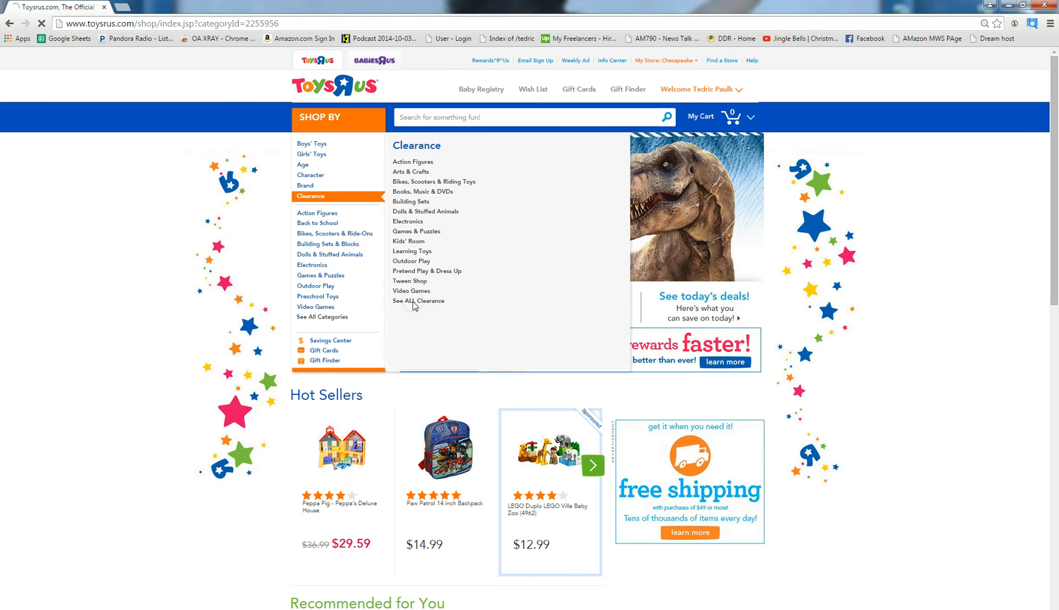
Step: Show the See ALL Clearance listing at 96 results per page
{"action": "left_click", "coordinate": [419, 300]}
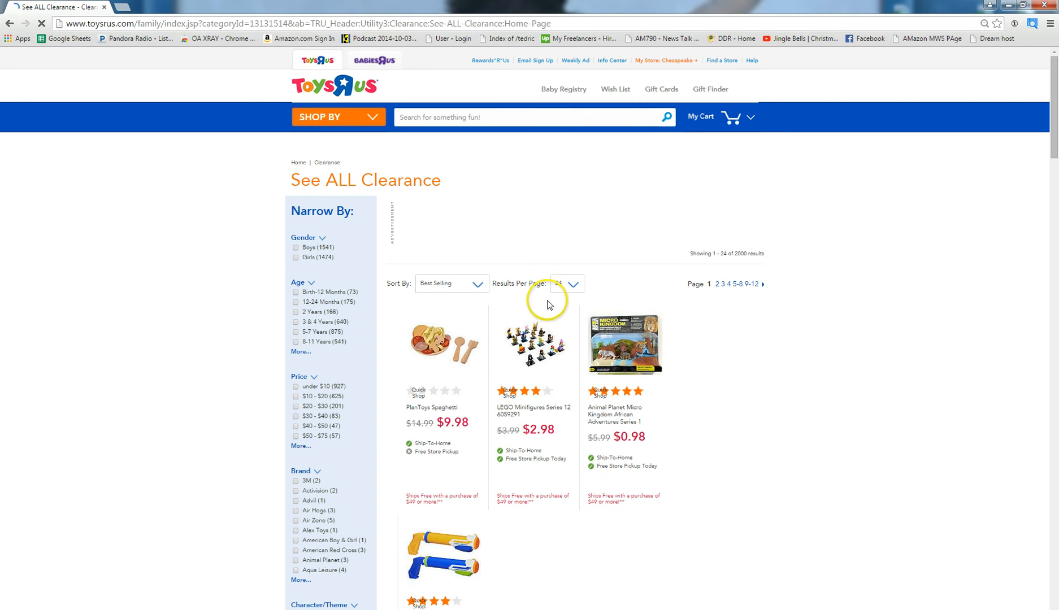
{"action": "mouse_move", "coordinate": [586, 291]}
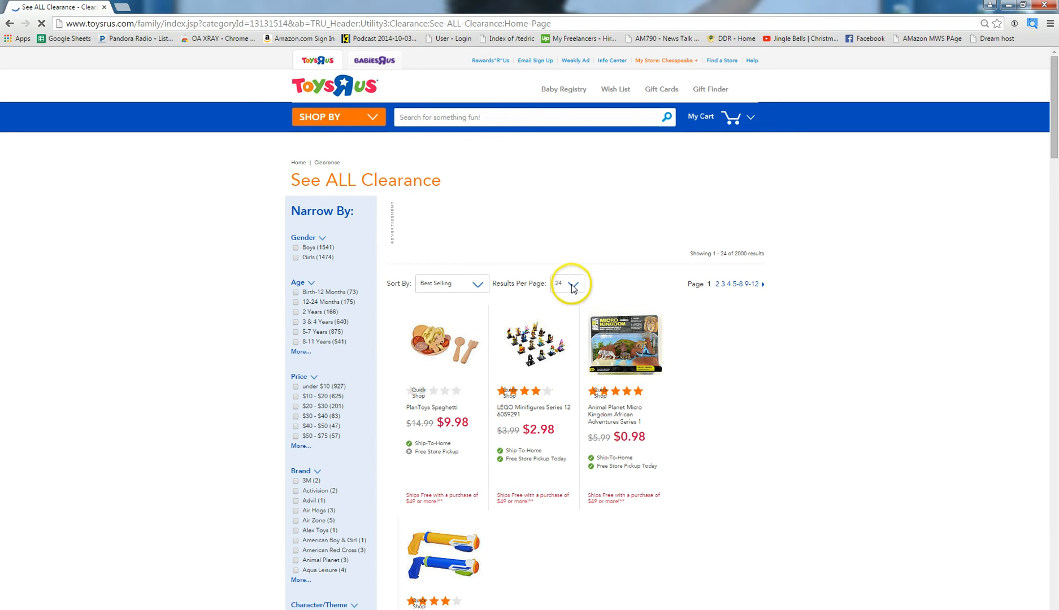
{"action": "left_click", "coordinate": [566, 283]}
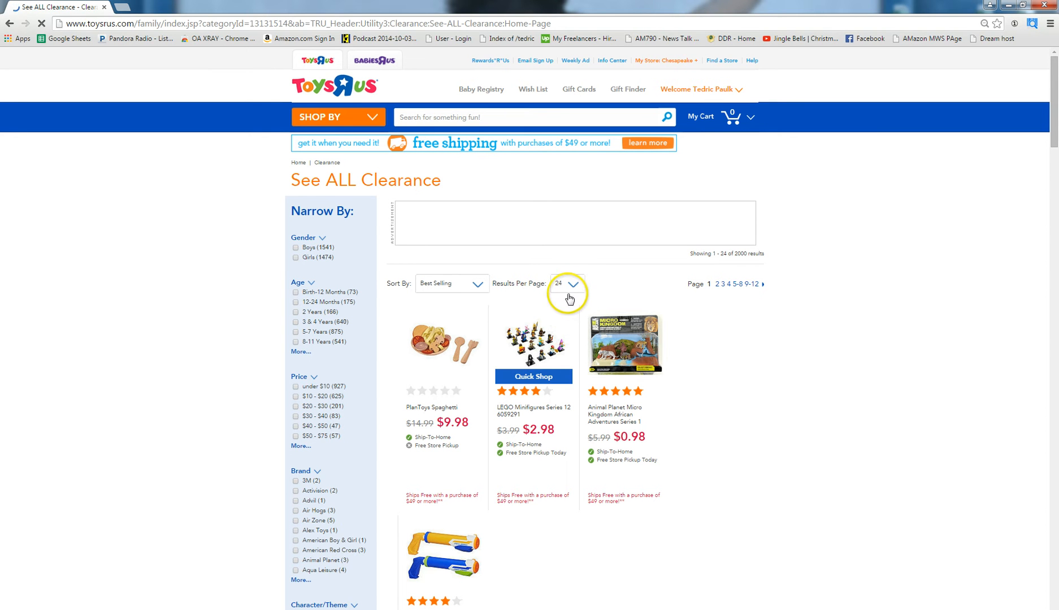
{"action": "left_click", "coordinate": [570, 283]}
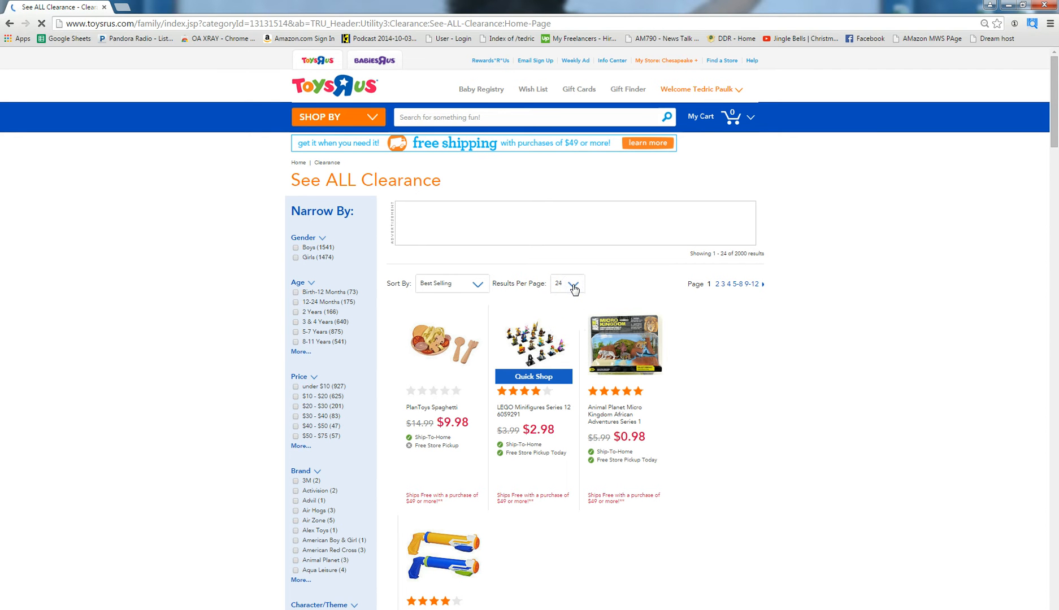
{"action": "left_click", "coordinate": [566, 284]}
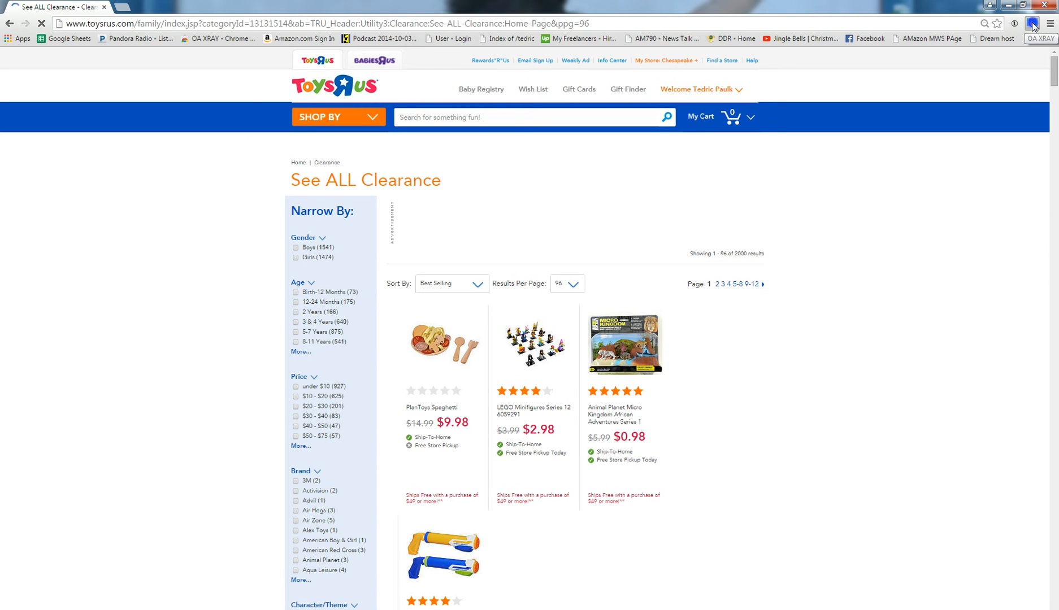
Step: Run OA XRAY scans across clearance pages 1-3 to build the ScanExt results table
{"action": "left_click", "coordinate": [1034, 23]}
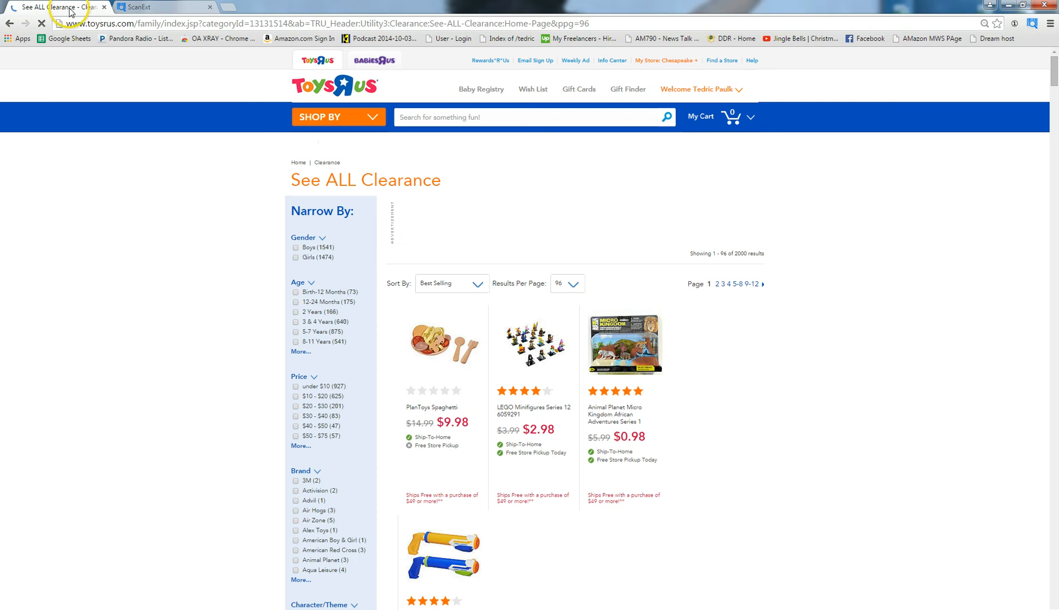
{"action": "mouse_move", "coordinate": [535, 240]}
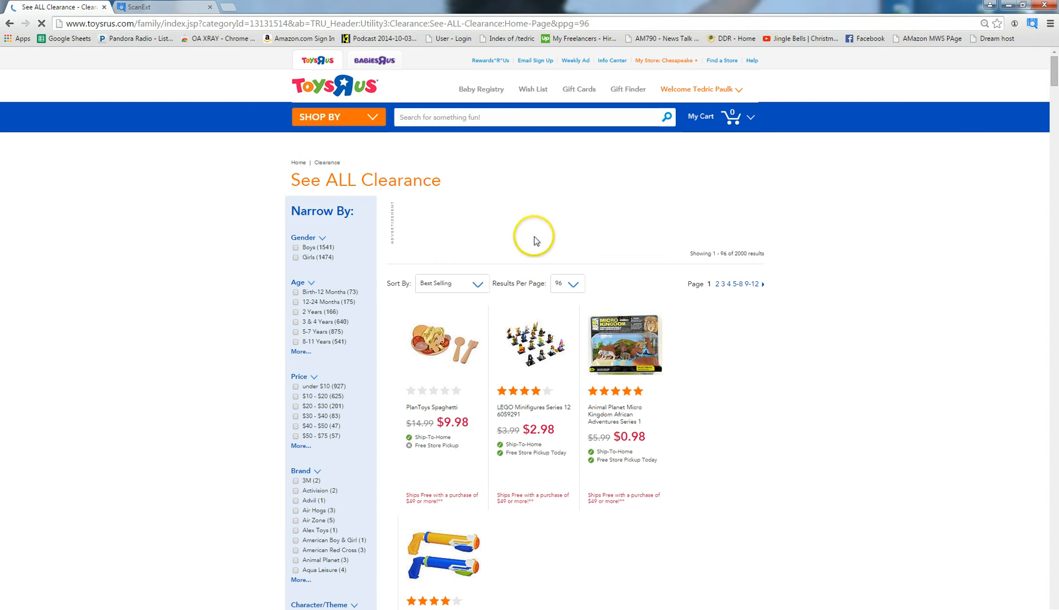
{"action": "mouse_move", "coordinate": [721, 289]}
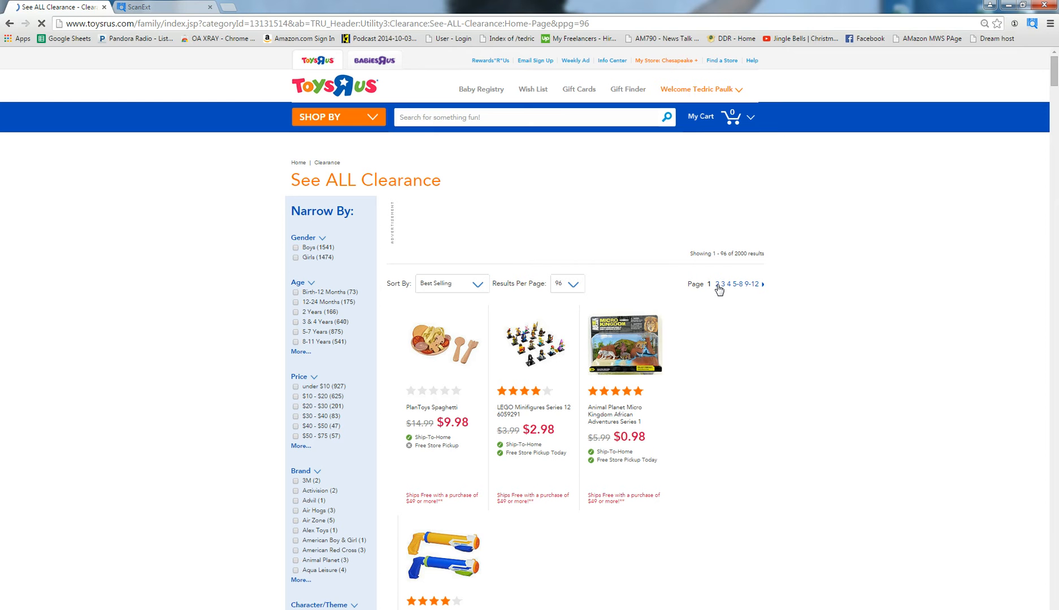
{"action": "left_click", "coordinate": [721, 284]}
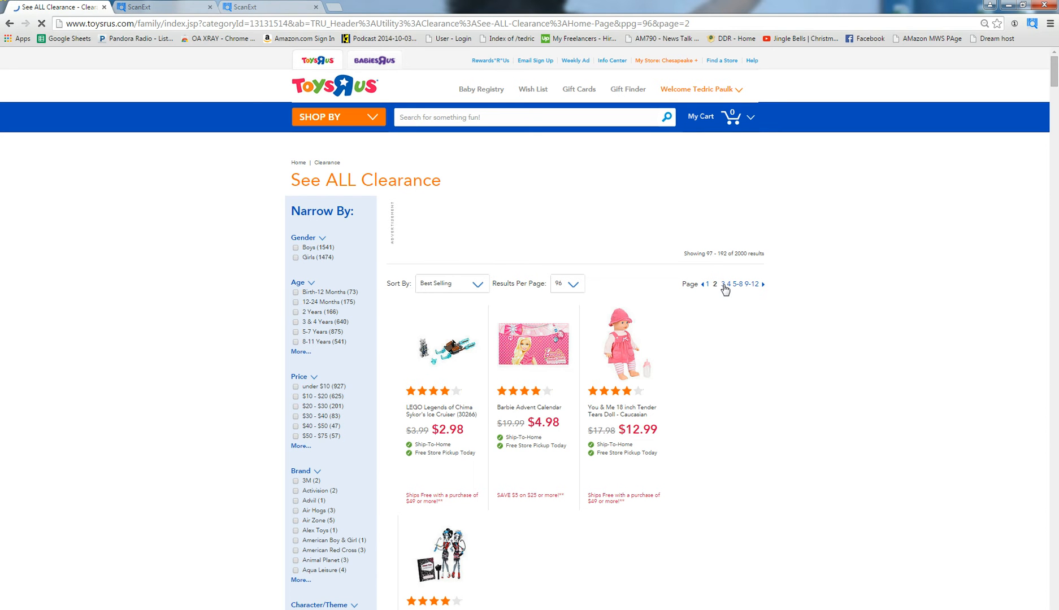
{"action": "left_click", "coordinate": [719, 284]}
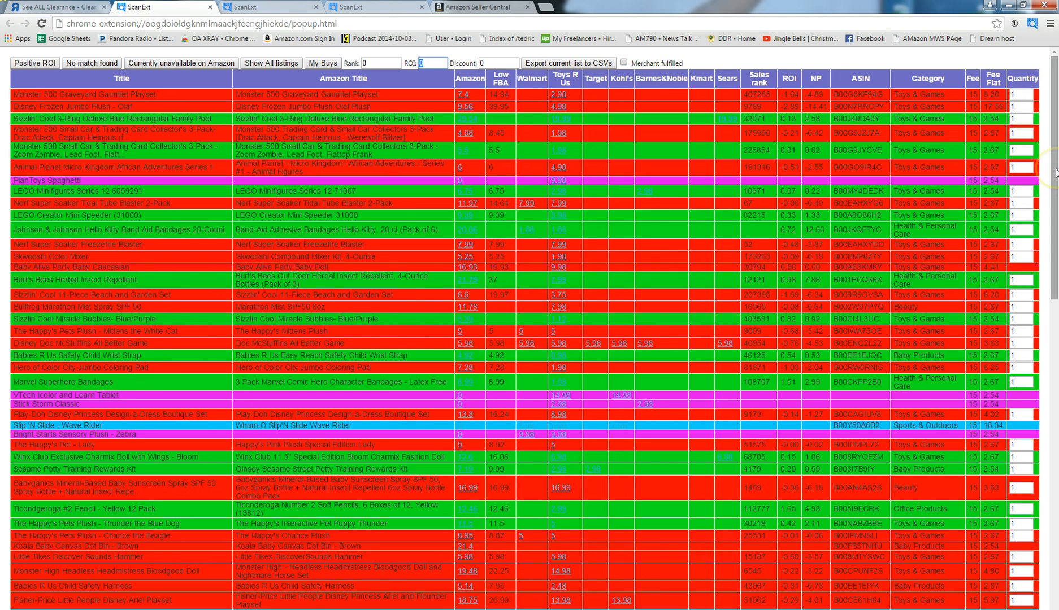
Step: Enter ROI 30 and sales rank 150000 as ScanExt filter values
{"action": "type", "text": "30"}
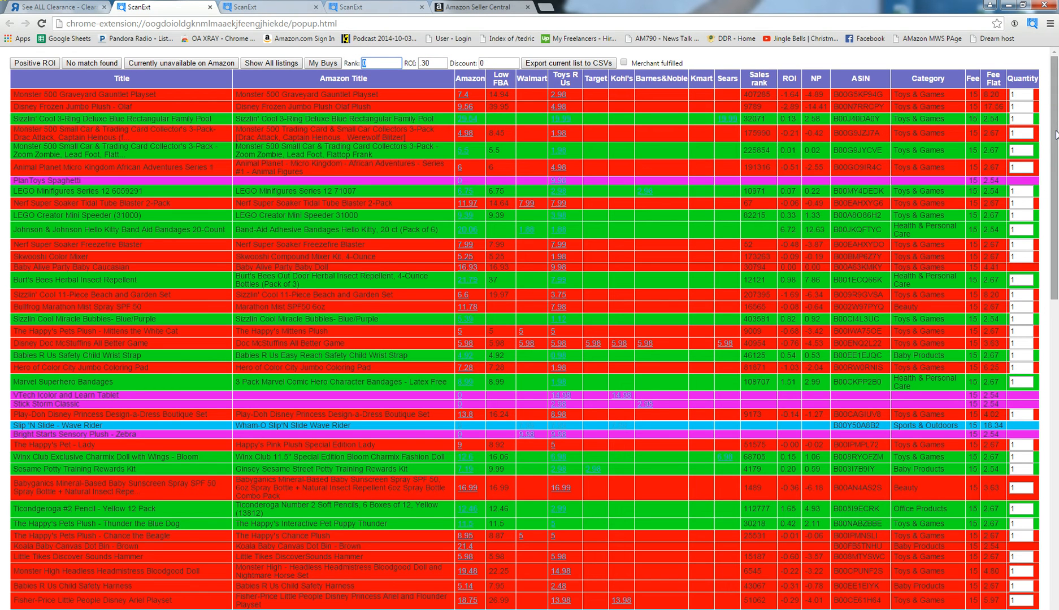
{"action": "type", "text": "150000"}
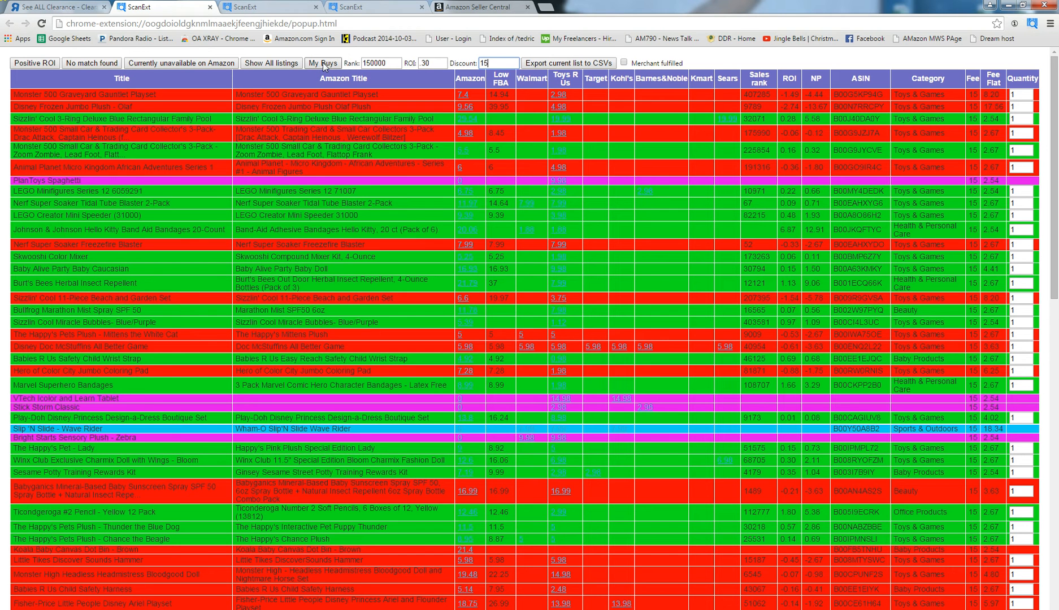
{"action": "mouse_move", "coordinate": [323, 70]}
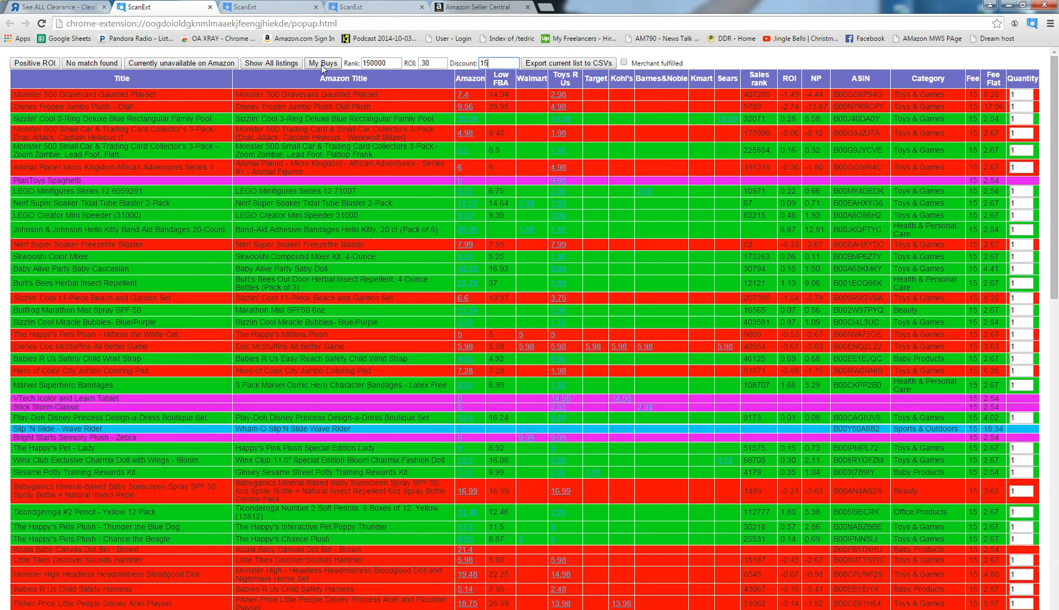
Step: Show only My Buys profitable rows and select the Hello Kitty Band-Aid item
{"action": "left_click", "coordinate": [322, 63]}
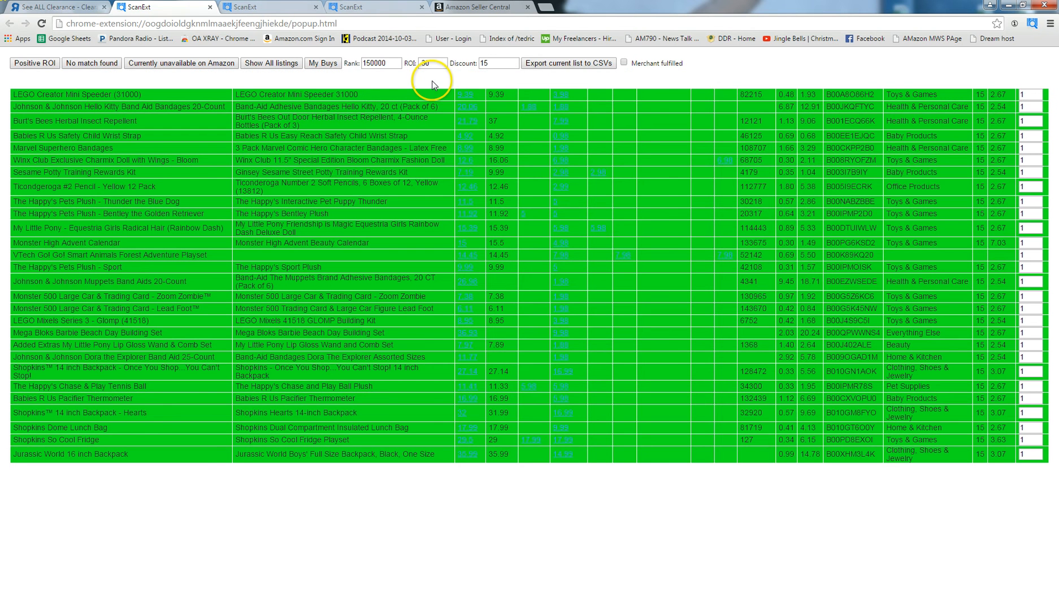
{"action": "left_click", "coordinate": [466, 95]}
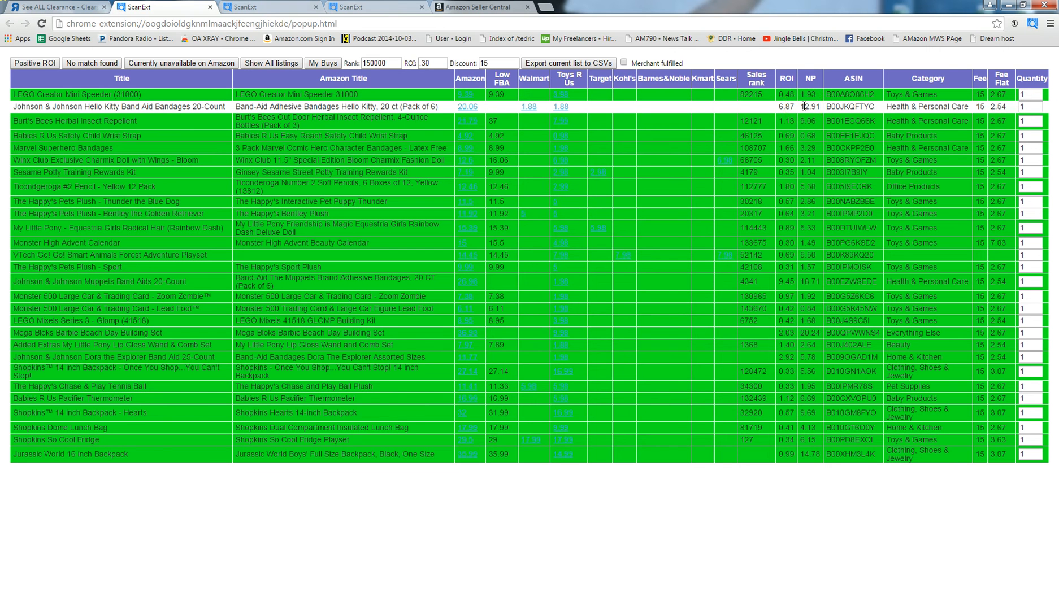
{"action": "mouse_move", "coordinate": [794, 106]}
{"action": "type", "text": "6"}
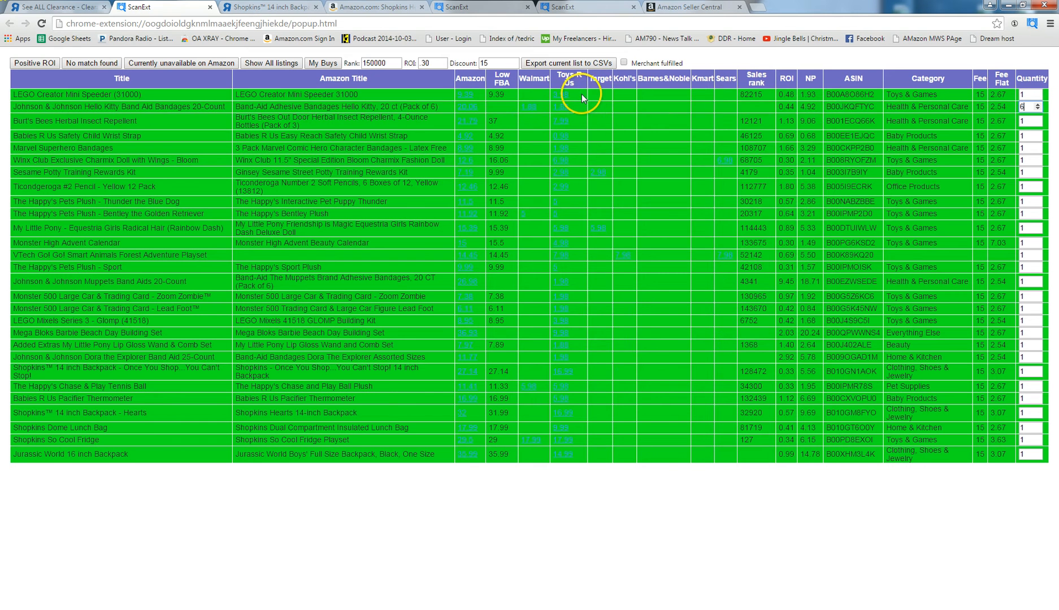
{"action": "mouse_move", "coordinate": [469, 106]}
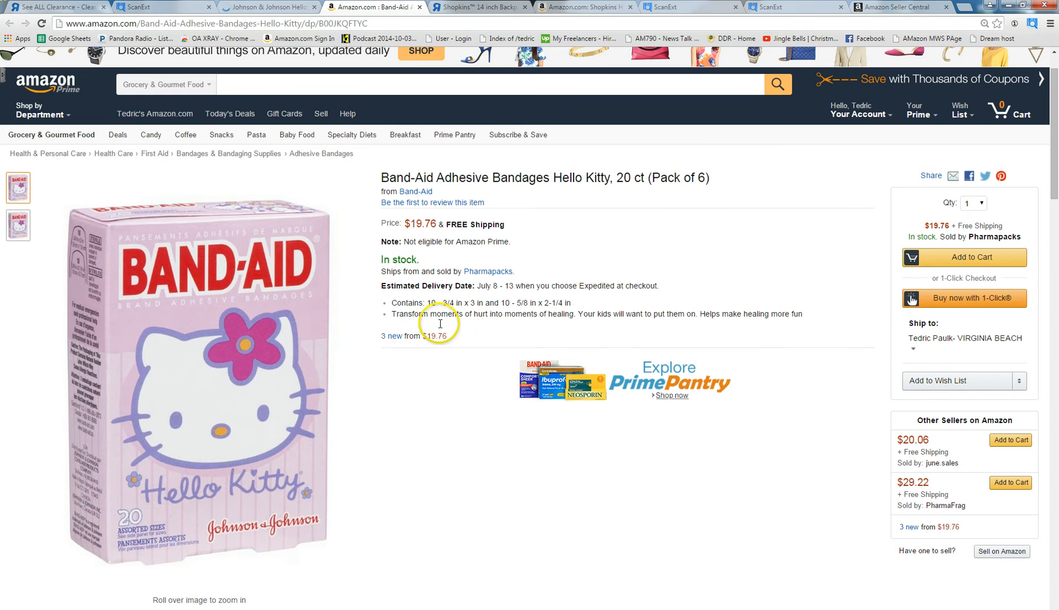
Step: Check the Band-Aid listing's 'Pack of' six wording and its Product Details section
{"action": "scroll", "scroll_direction": "down", "scroll_amount": 3}
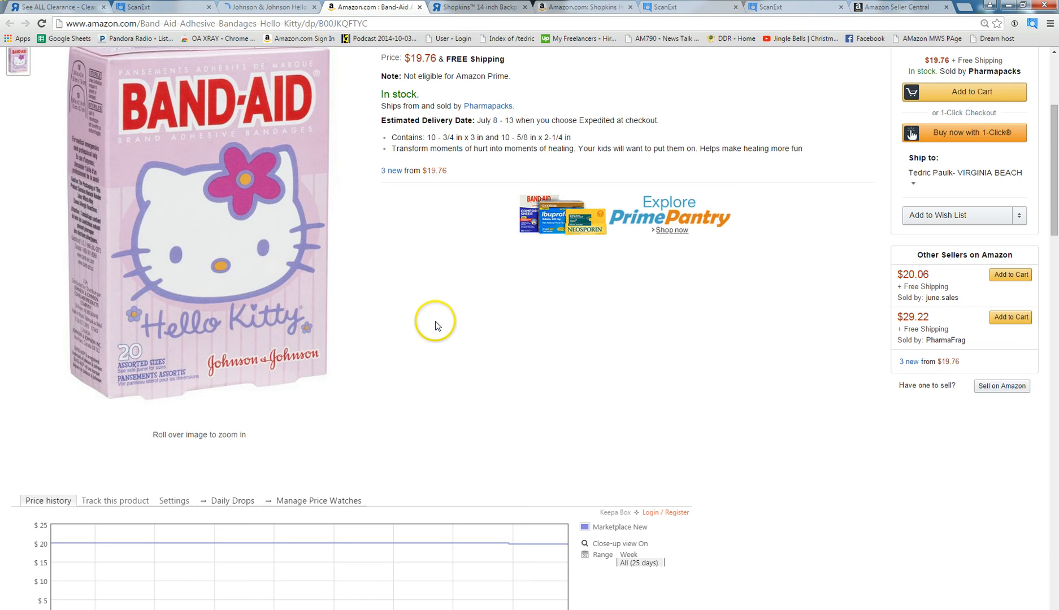
{"action": "scroll", "scroll_direction": "down", "scroll_amount": 3}
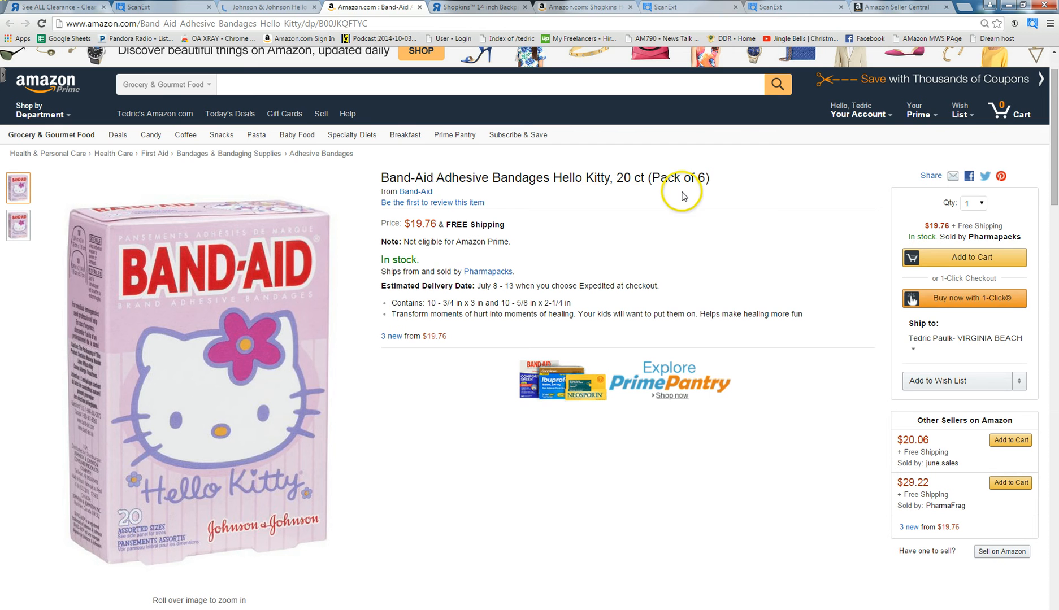
{"action": "double_click", "coordinate": [673, 179]}
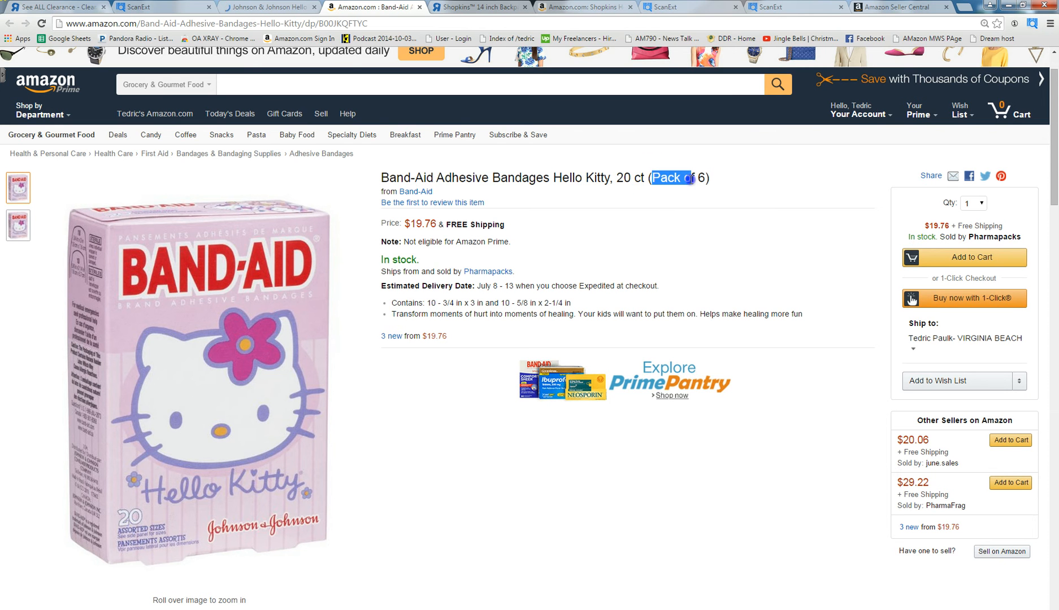
{"action": "scroll", "scroll_direction": "down", "scroll_amount": 3}
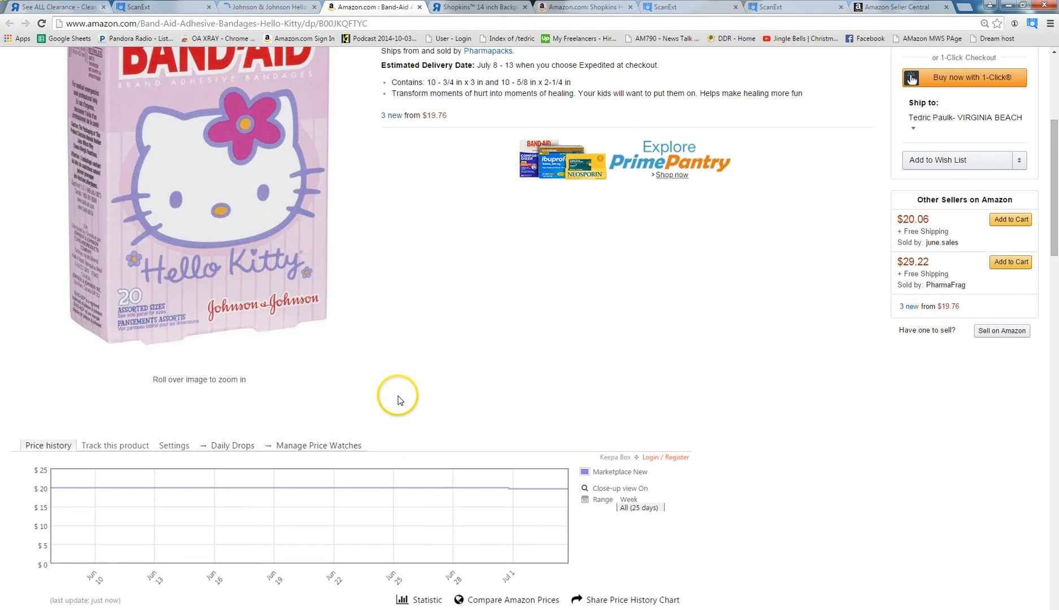
{"action": "scroll", "scroll_direction": "down", "scroll_amount": 3}
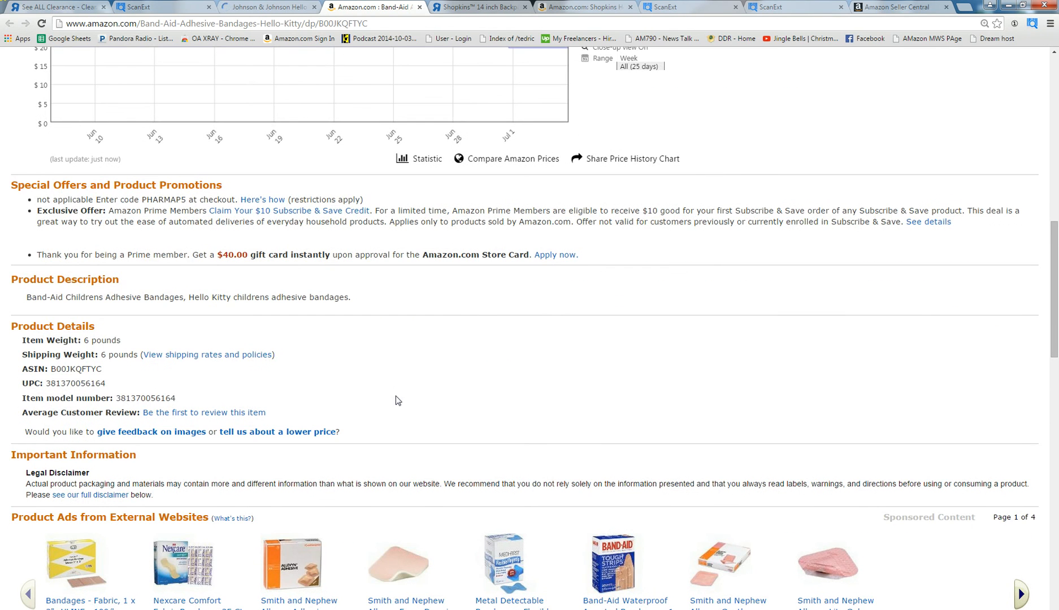
{"action": "scroll", "scroll_direction": "down", "scroll_amount": 3}
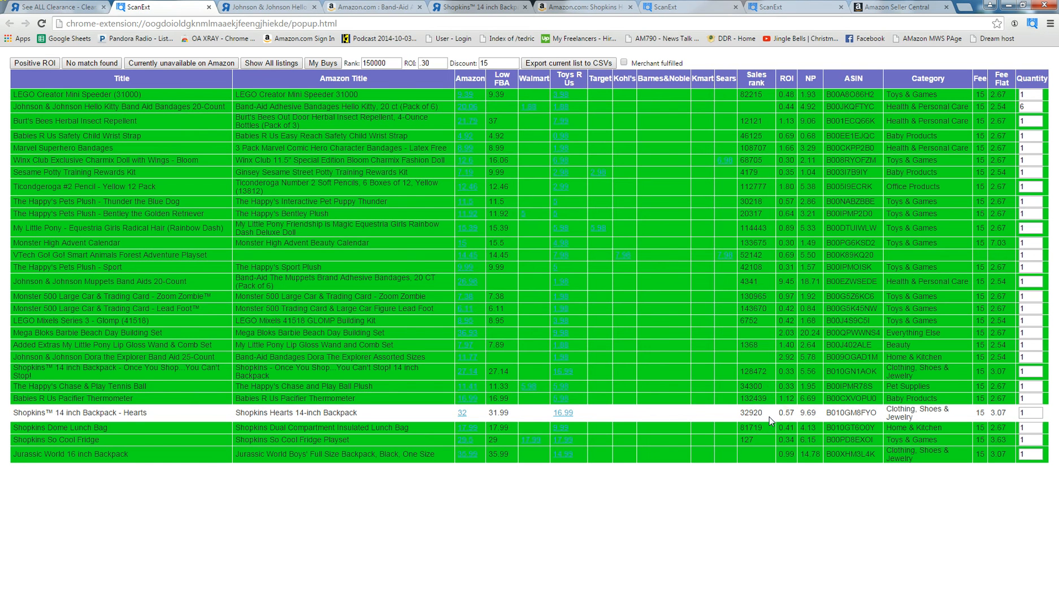
{"action": "mouse_move", "coordinate": [507, 414]}
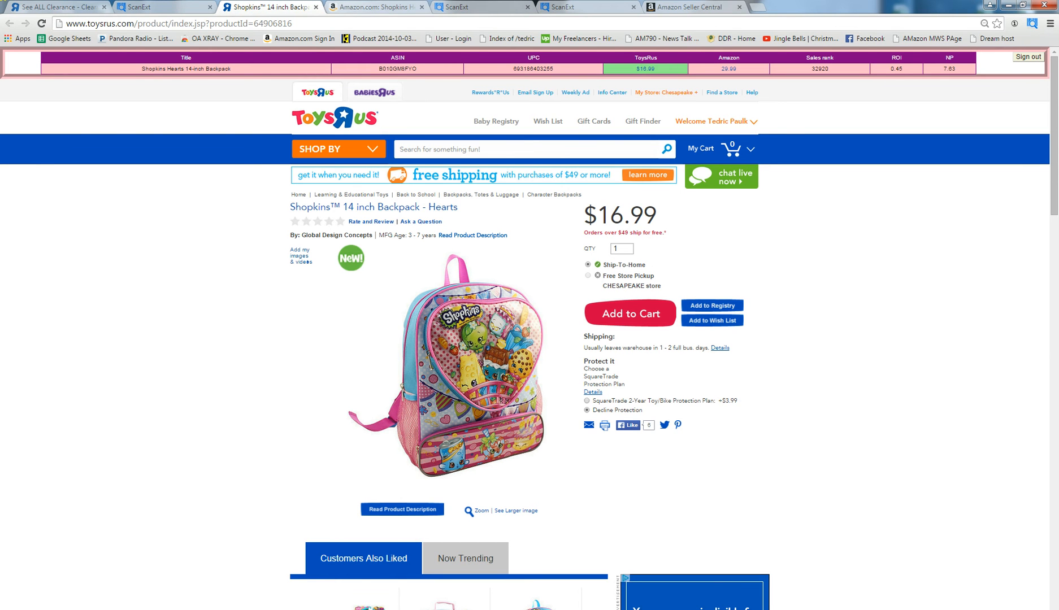
{"action": "mouse_move", "coordinate": [373, 5]}
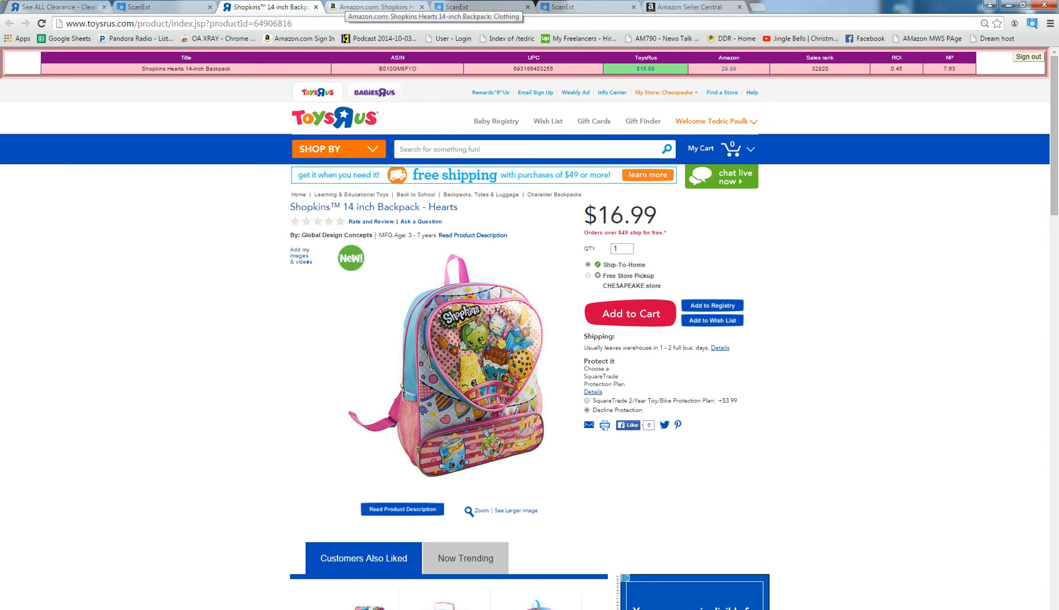
Step: Review the backpack's $32.00 Amazon listing, its Toys R Us page, and the #32,920 Clothing rank
{"action": "left_click", "coordinate": [375, 7]}
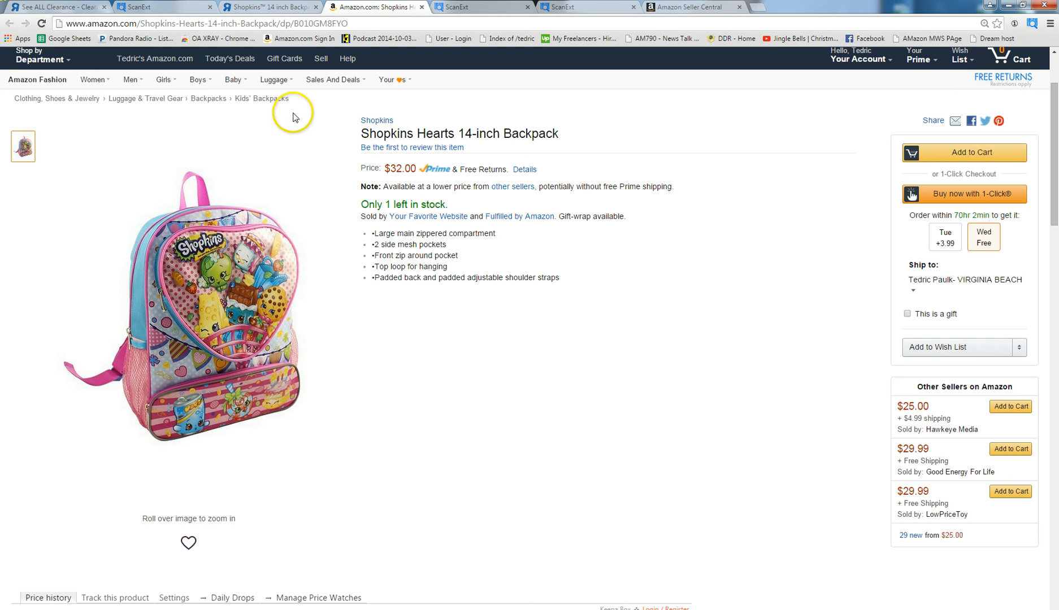
{"action": "mouse_move", "coordinate": [287, 273]}
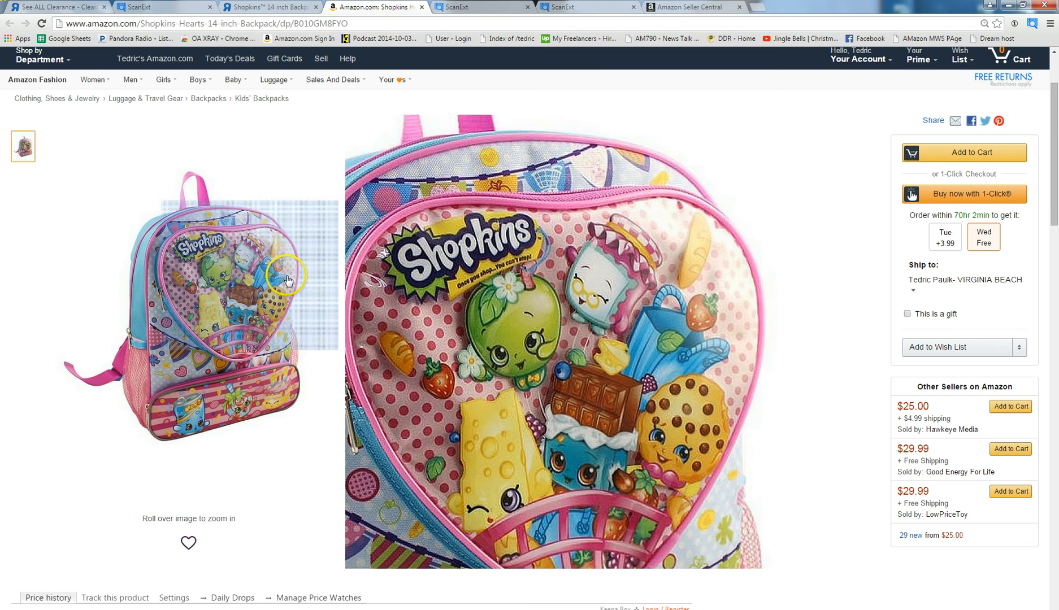
{"action": "scroll", "scroll_direction": "down", "scroll_amount": 3}
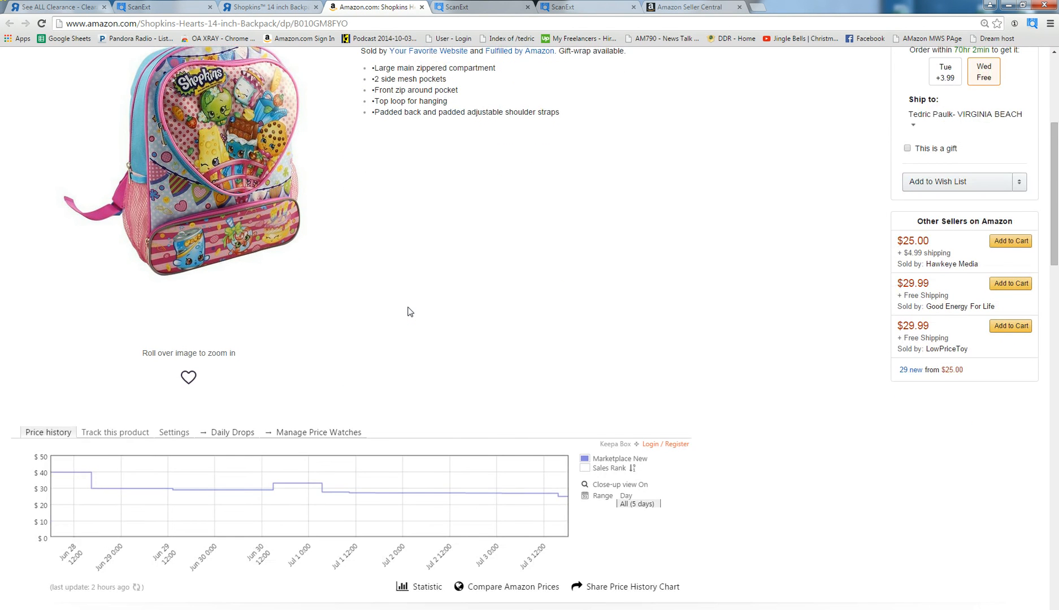
{"action": "scroll", "scroll_direction": "down", "scroll_amount": 3}
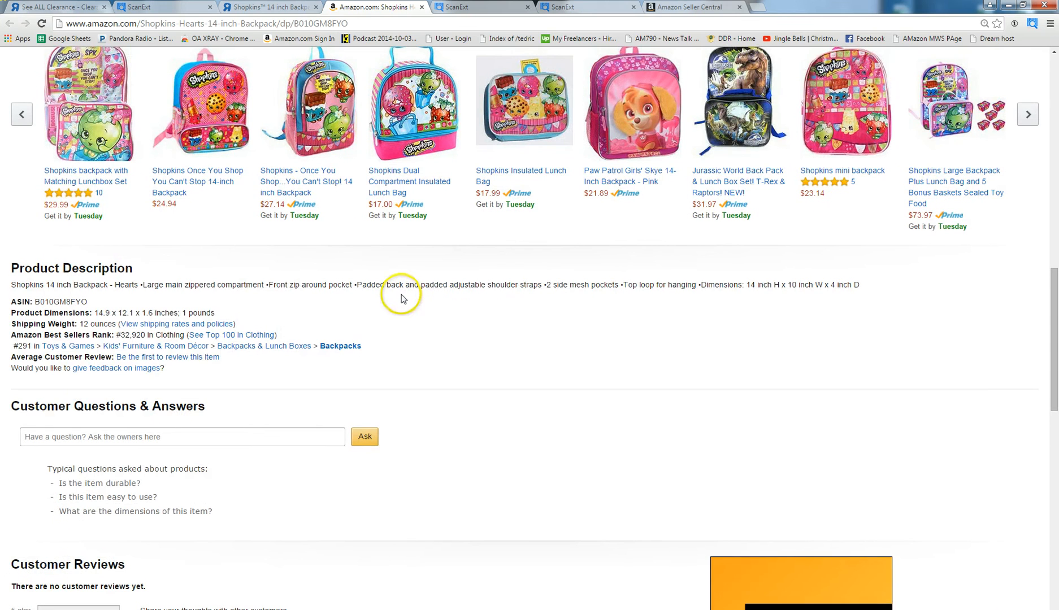
{"action": "mouse_move", "coordinate": [400, 326]}
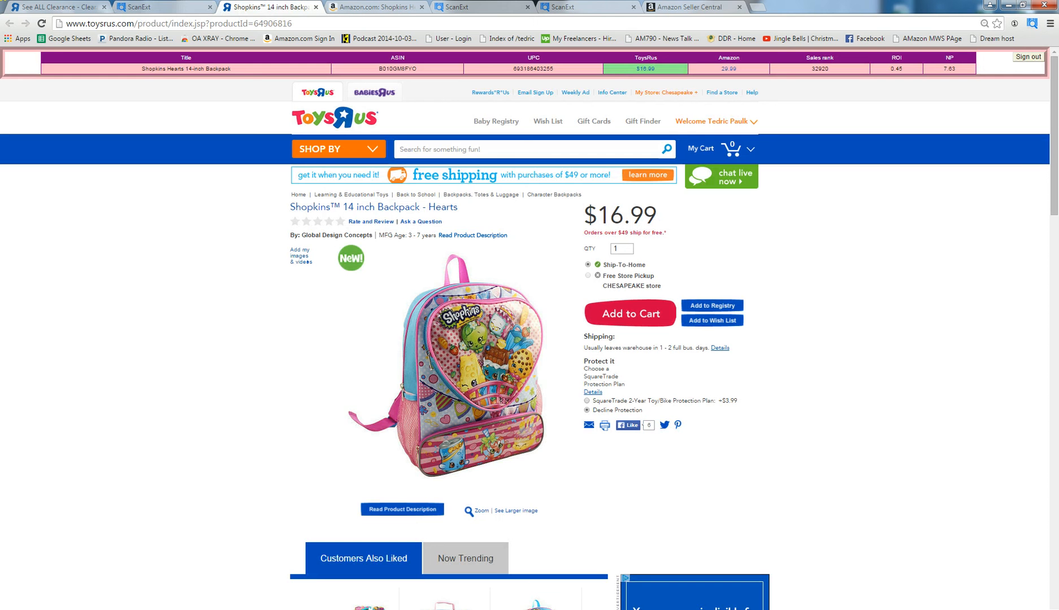
{"action": "left_click", "coordinate": [375, 7]}
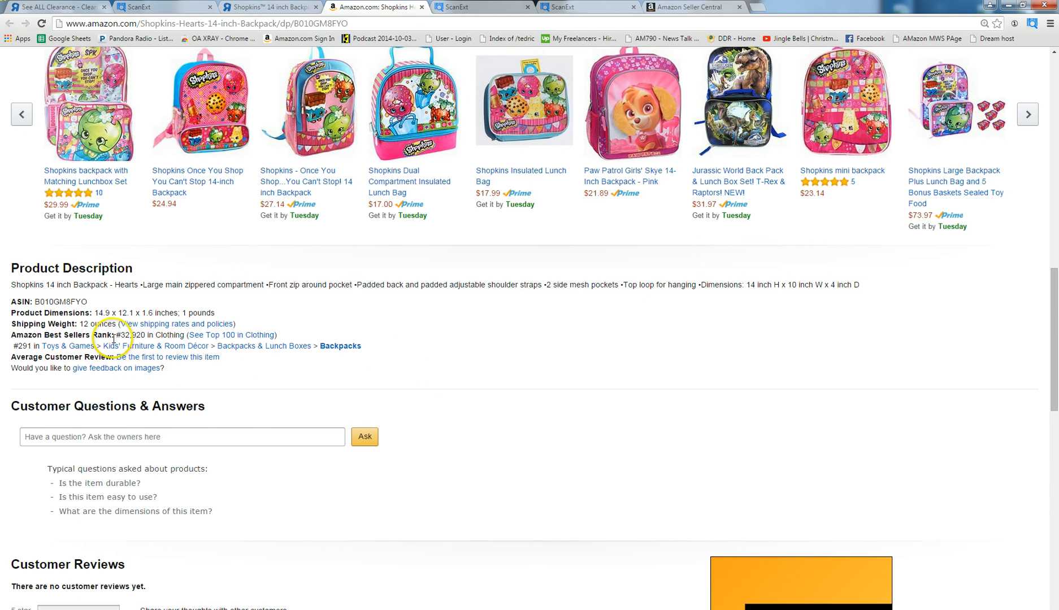
{"action": "double_click", "coordinate": [131, 335]}
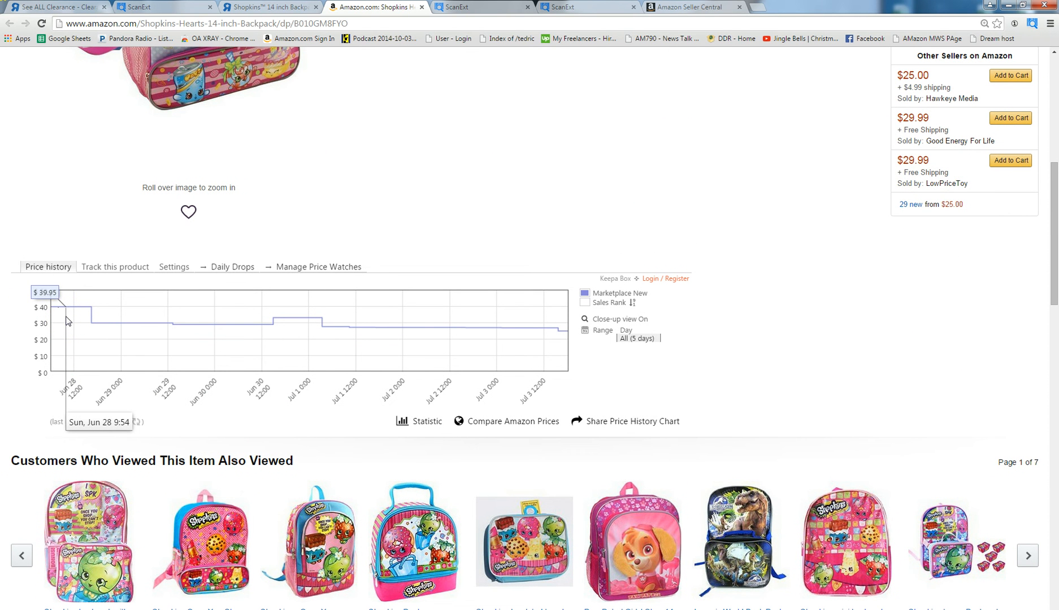
{"action": "mouse_move", "coordinate": [65, 323]}
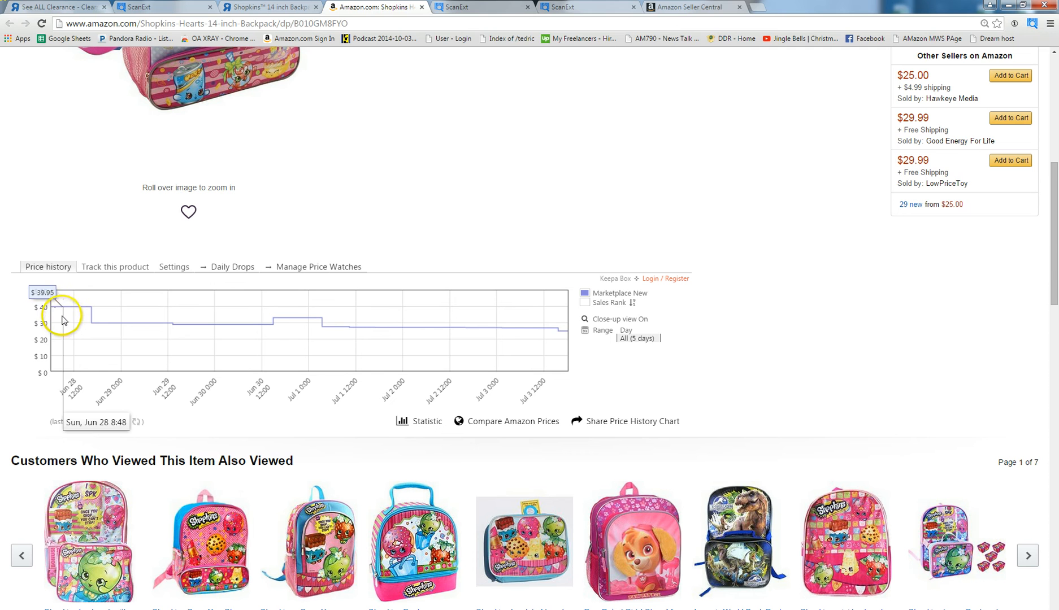
{"action": "mouse_move", "coordinate": [85, 324]}
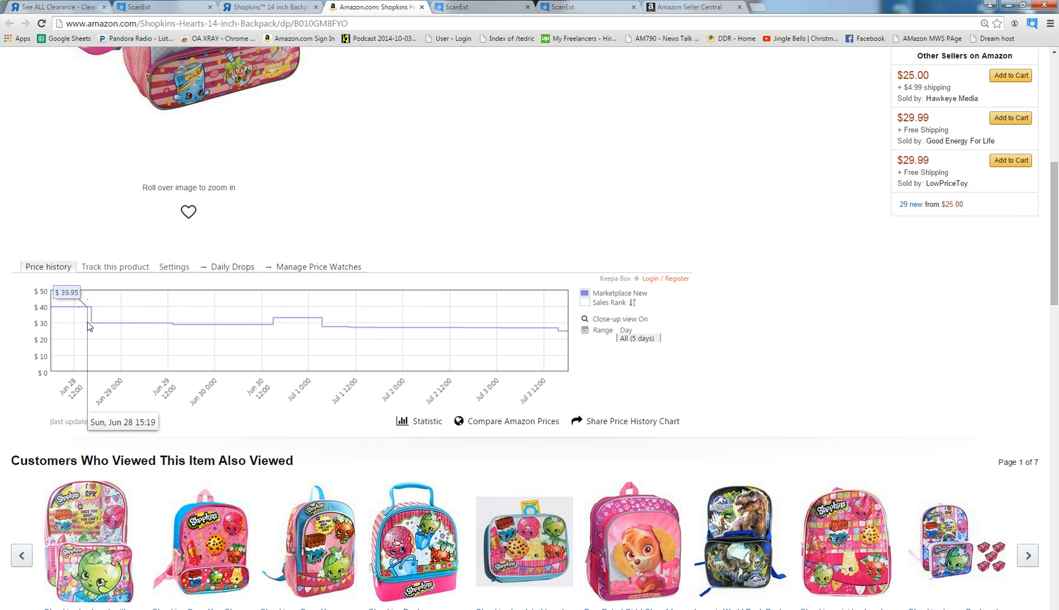
{"action": "mouse_move", "coordinate": [105, 337]}
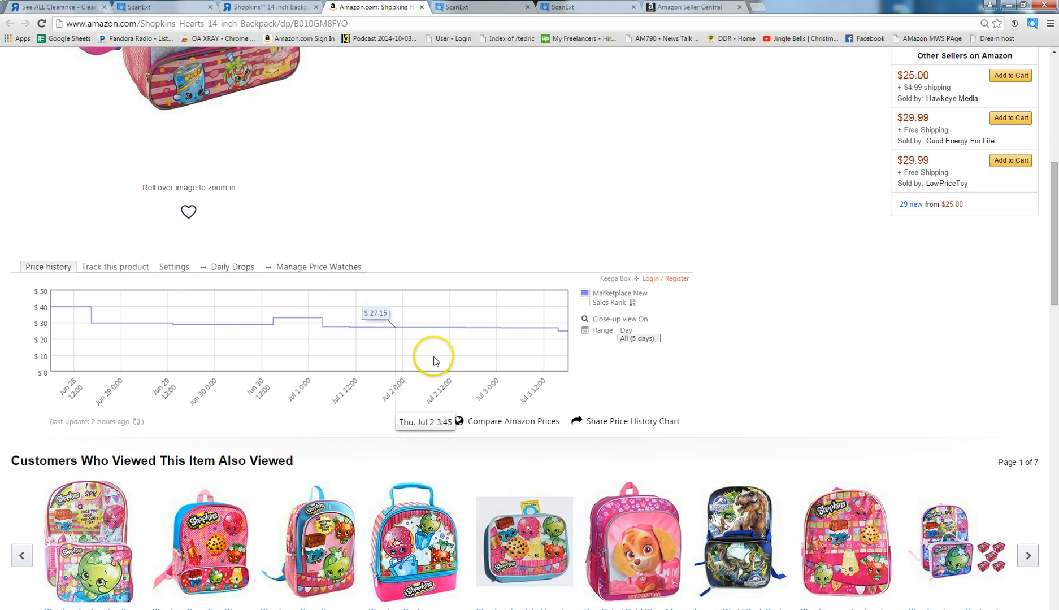
{"action": "mouse_move", "coordinate": [563, 358]}
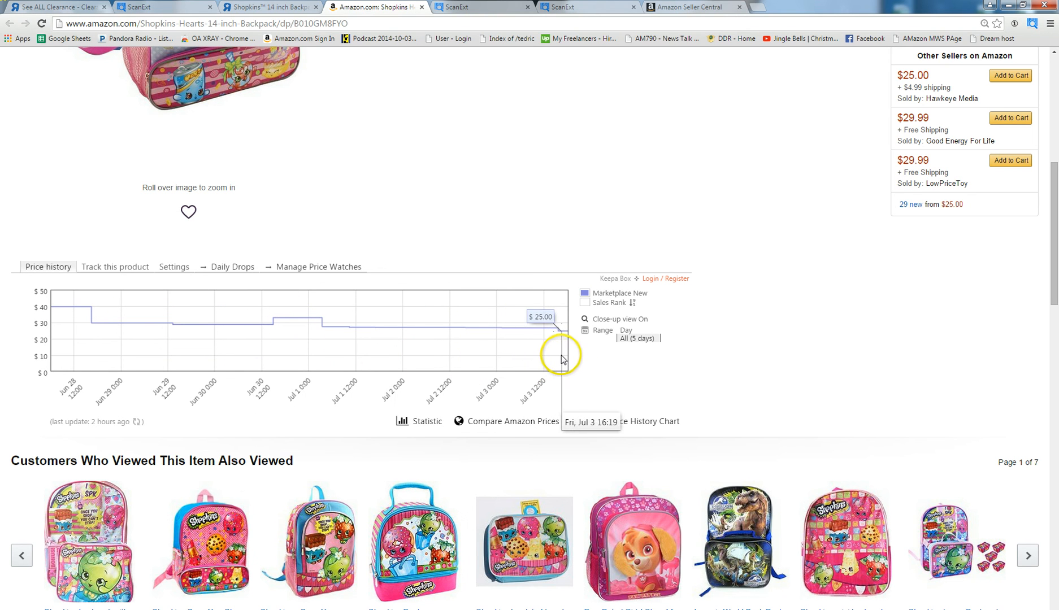
{"action": "mouse_move", "coordinate": [565, 355]}
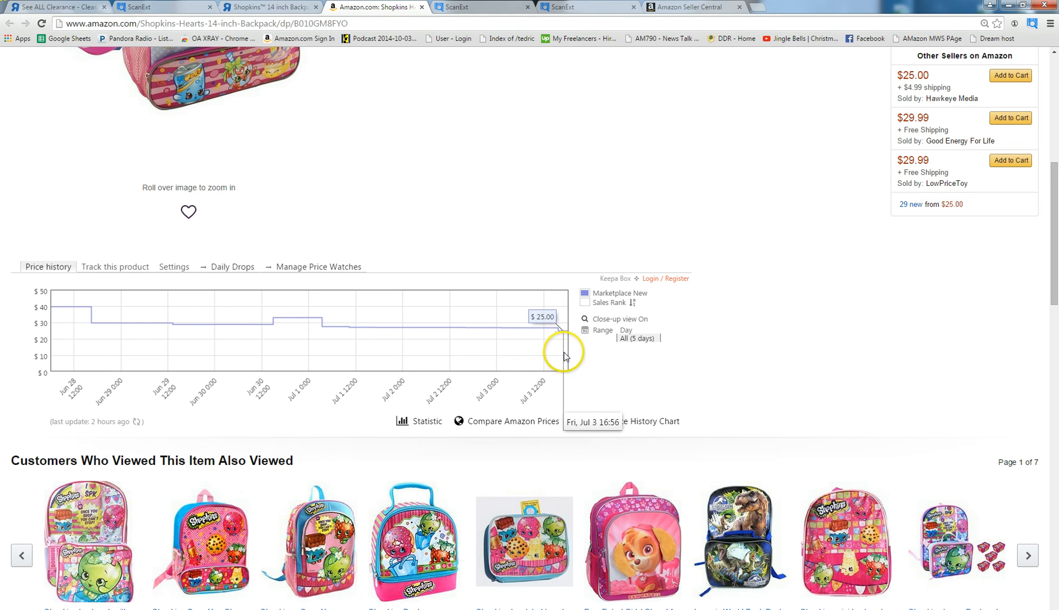
{"action": "mouse_move", "coordinate": [565, 356]}
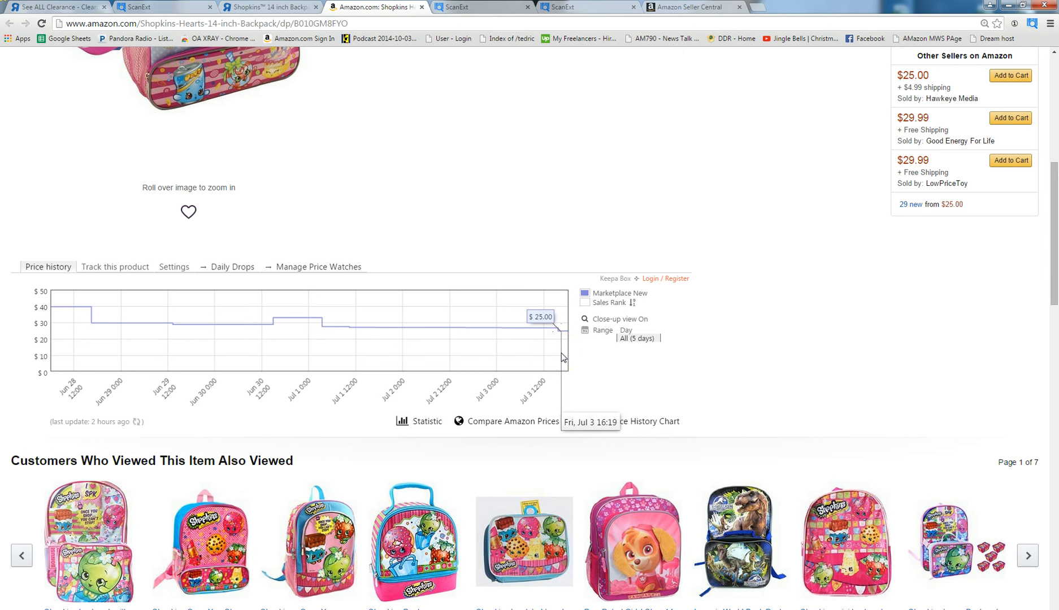
{"action": "mouse_move", "coordinate": [547, 356]}
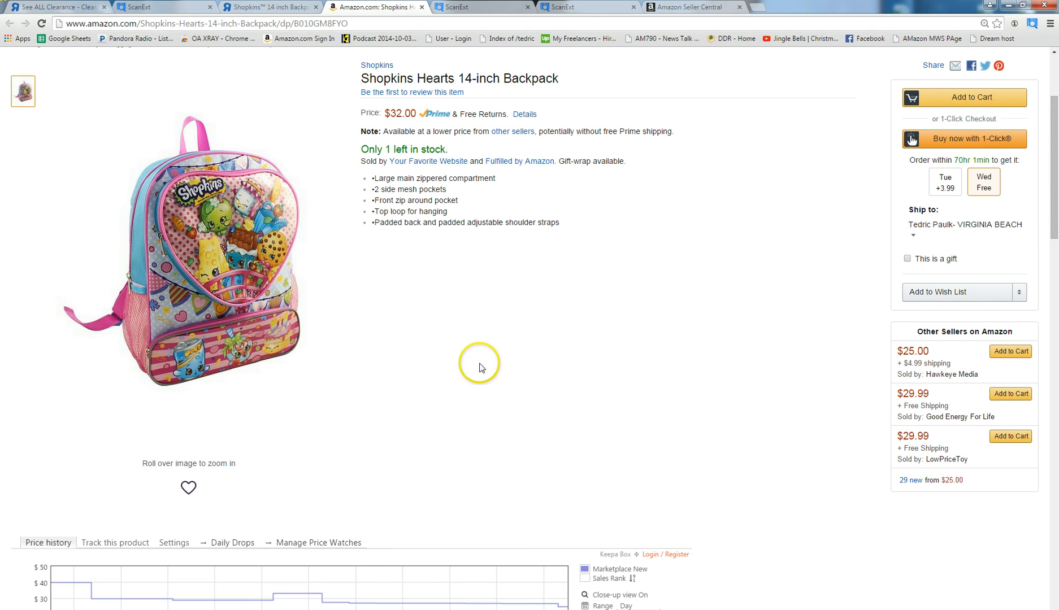
{"action": "mouse_move", "coordinate": [205, 536]}
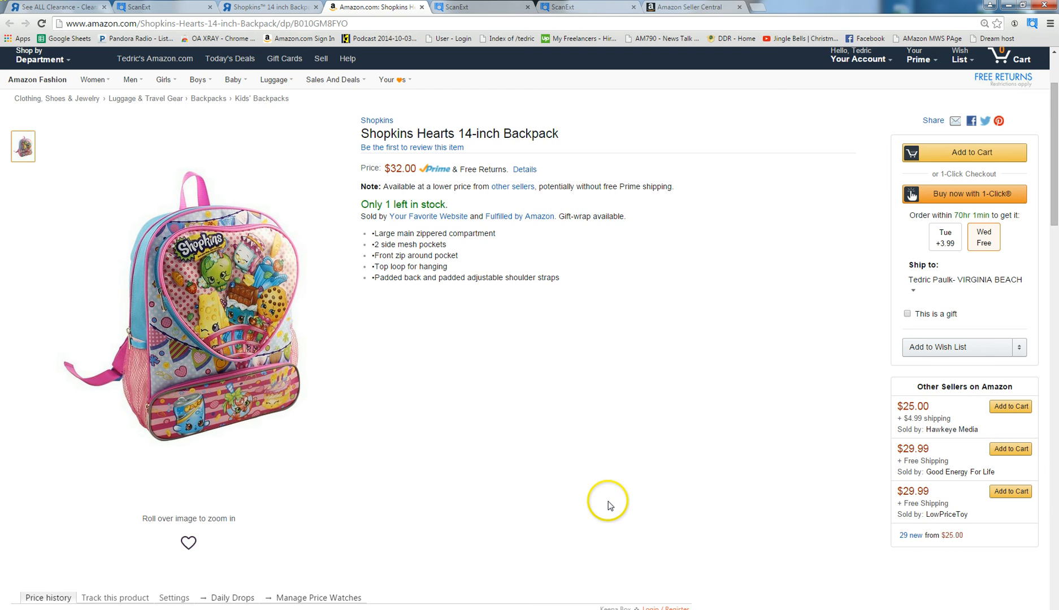
Step: Copy the backpack's ASIN B010GM8FYO from the product details
{"action": "scroll", "scroll_direction": "down", "scroll_amount": 3}
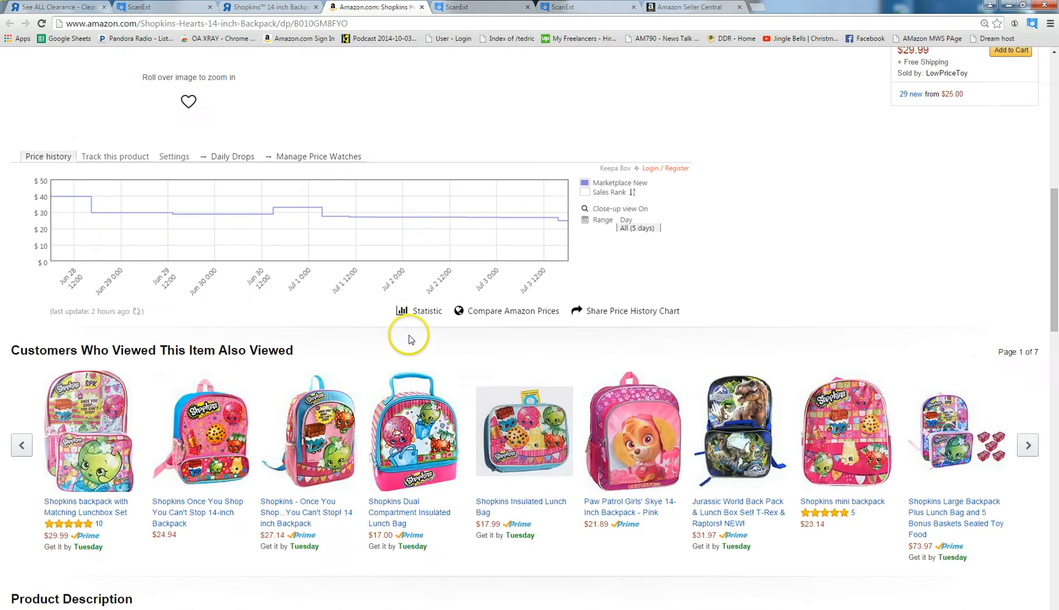
{"action": "scroll", "scroll_direction": "down", "scroll_amount": 3}
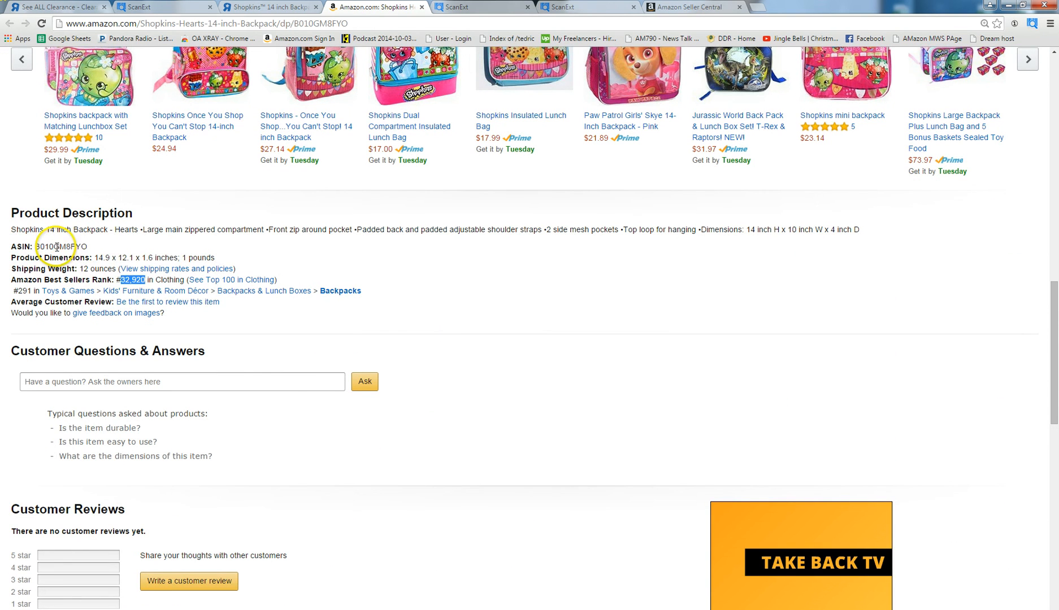
{"action": "right_click", "coordinate": [65, 246]}
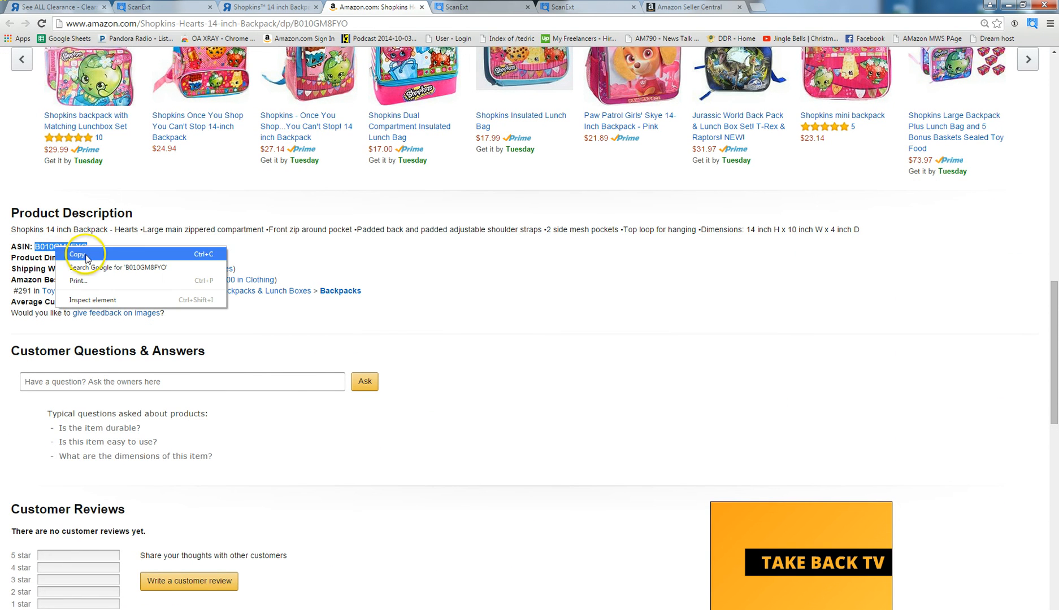
{"action": "left_click", "coordinate": [77, 255]}
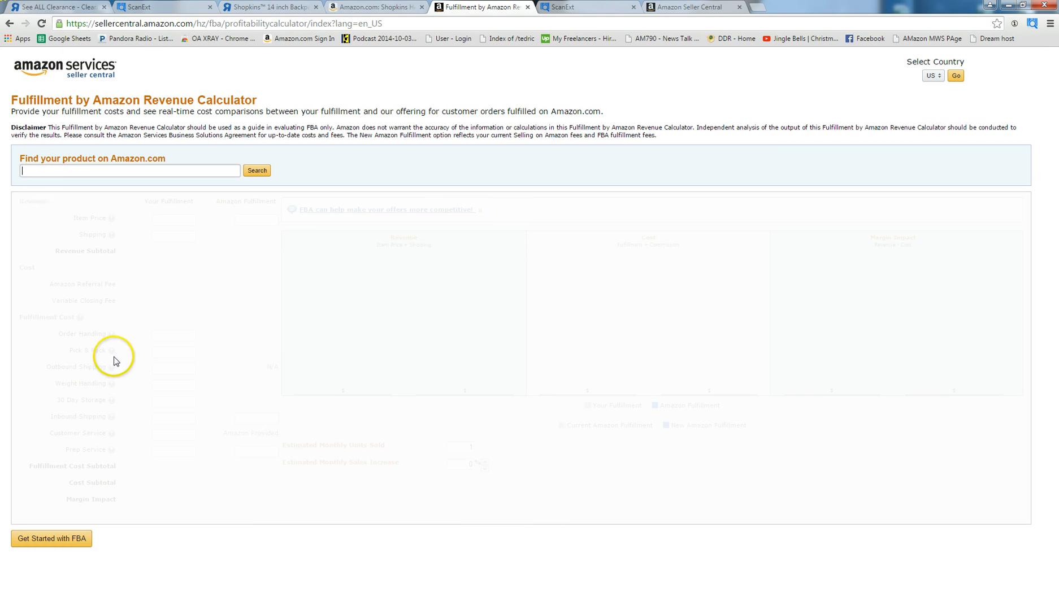
Step: Calculate the backpack's FBA margin at $32.00 with a 16.99 prep service cost
{"action": "right_click", "coordinate": [34, 170]}
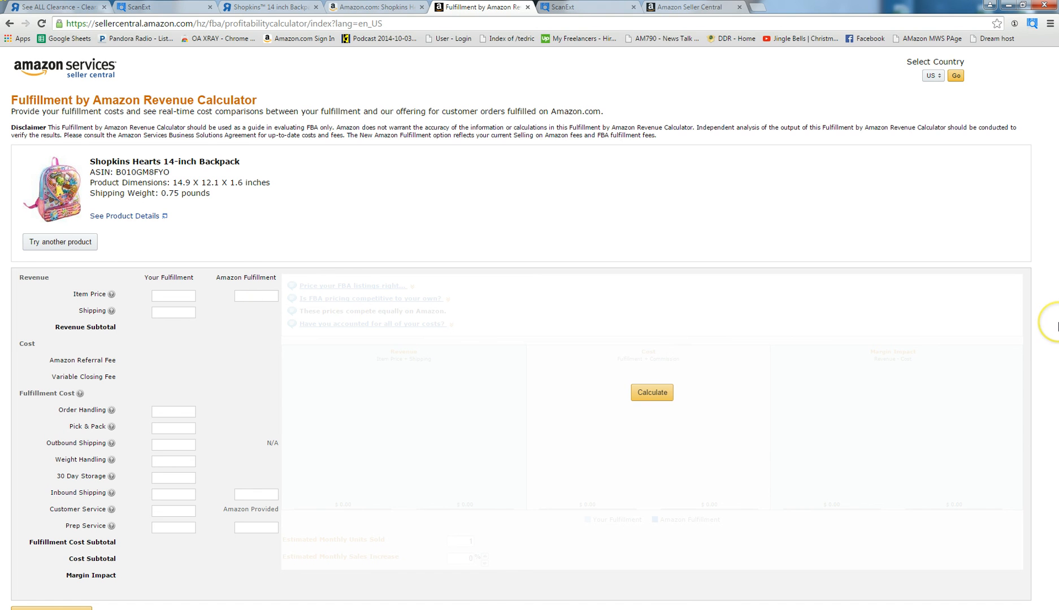
{"action": "type", "text": "32.00"}
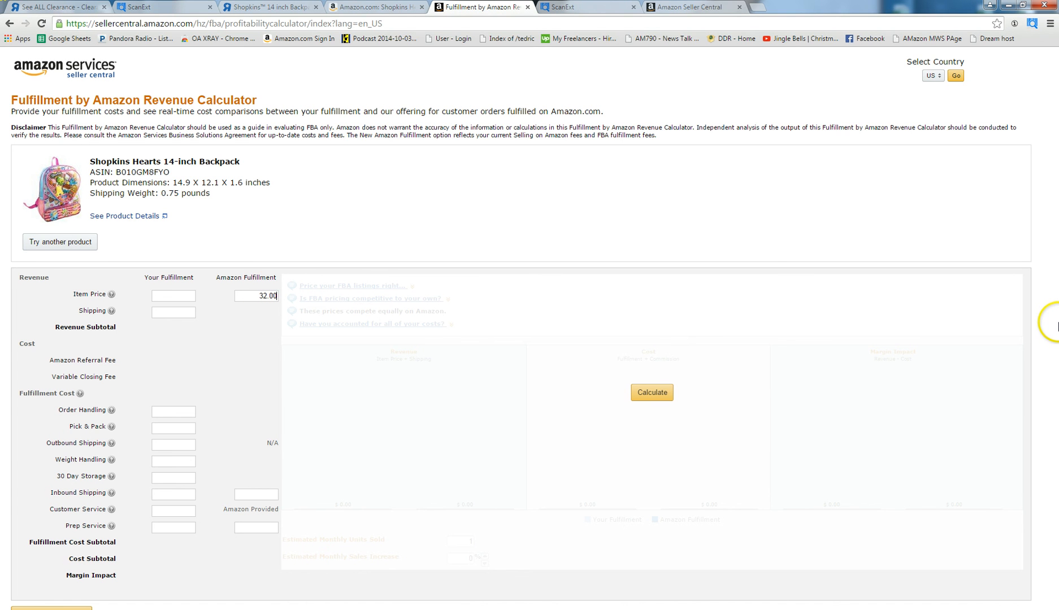
{"action": "mouse_move", "coordinate": [773, 461]}
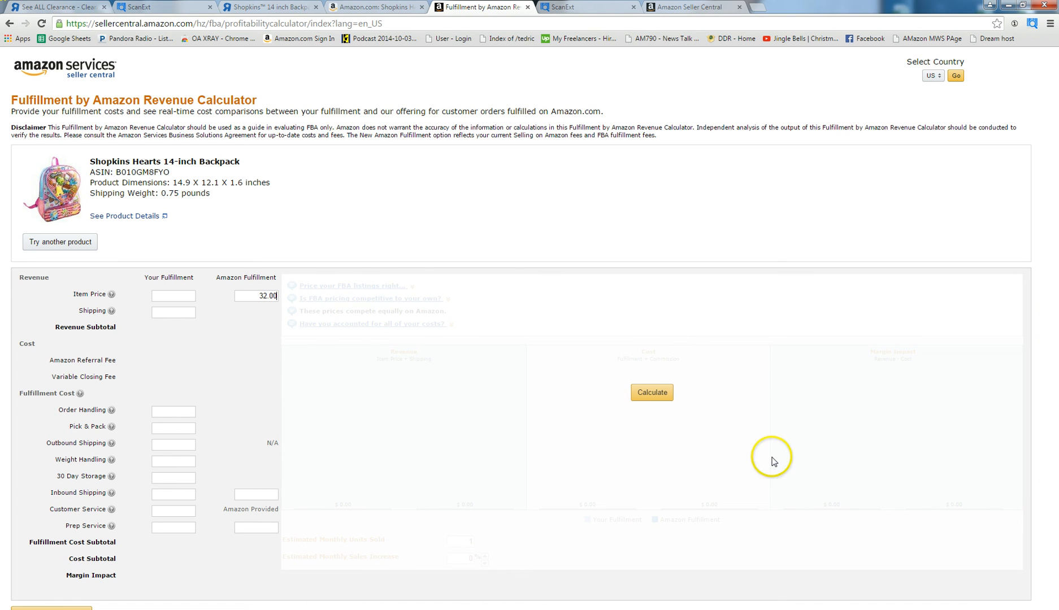
{"action": "left_click", "coordinate": [651, 392]}
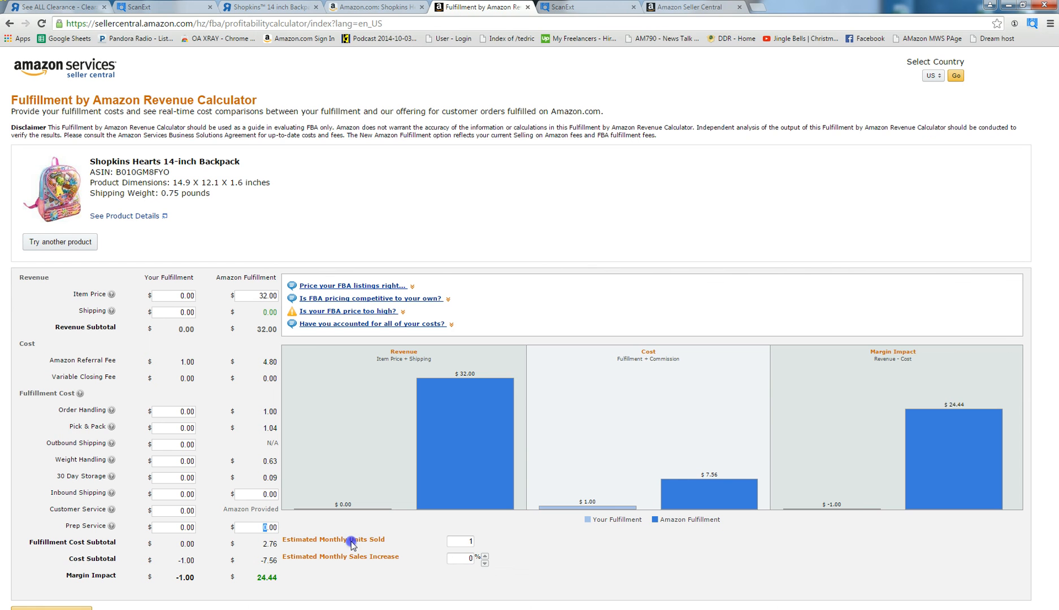
{"action": "left_click", "coordinate": [254, 528]}
{"action": "type", "text": "16.99"}
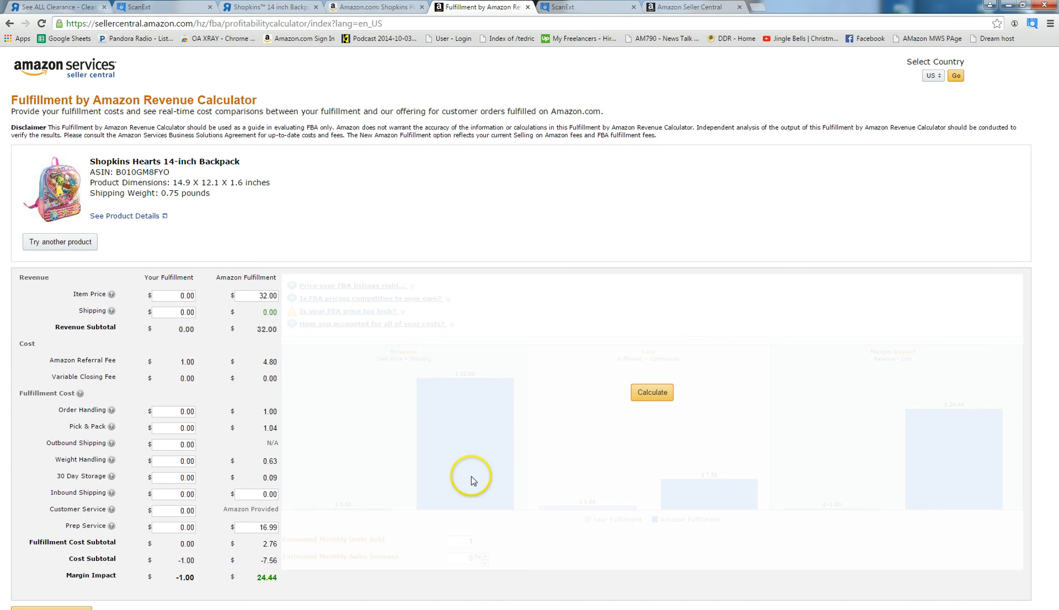
{"action": "left_click", "coordinate": [651, 392]}
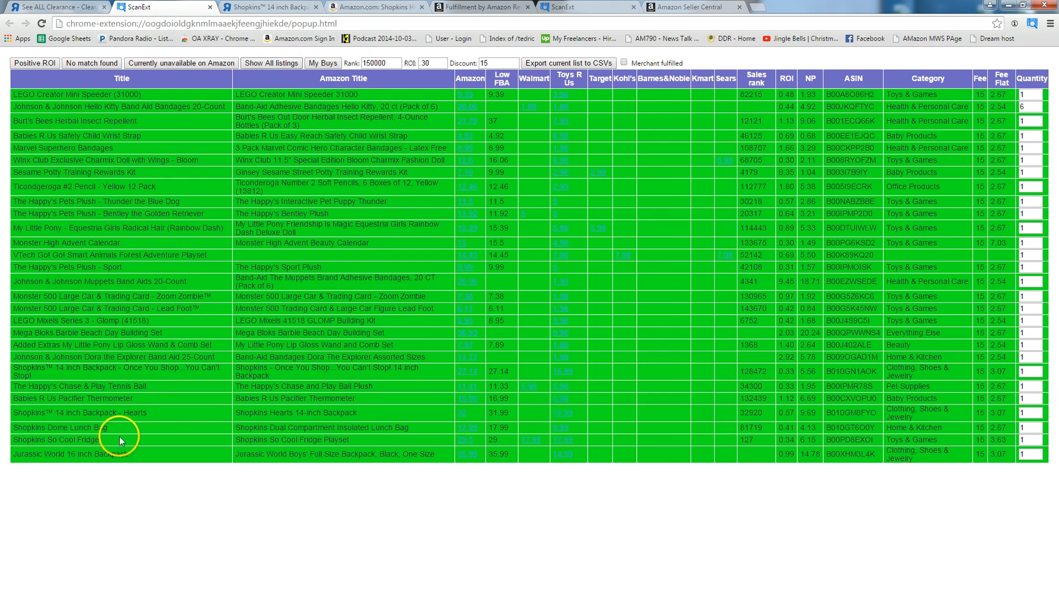
Step: Work out 16.99 × 0.85 = 14.4415 in Windows Calculator and return to the FBA calculator
{"action": "left_click", "coordinate": [7, 604]}
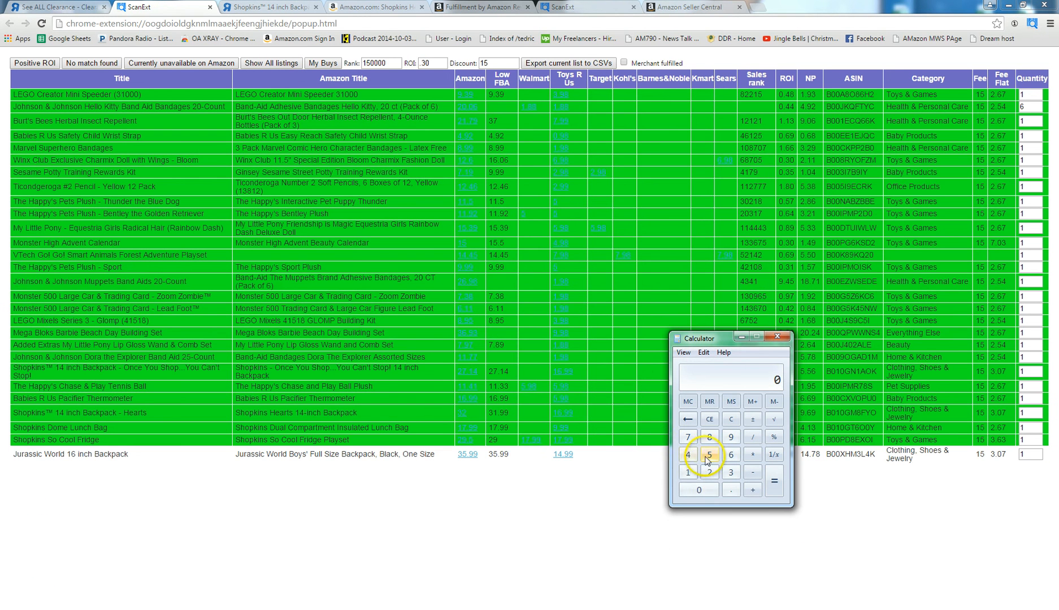
{"action": "left_click", "coordinate": [709, 453]}
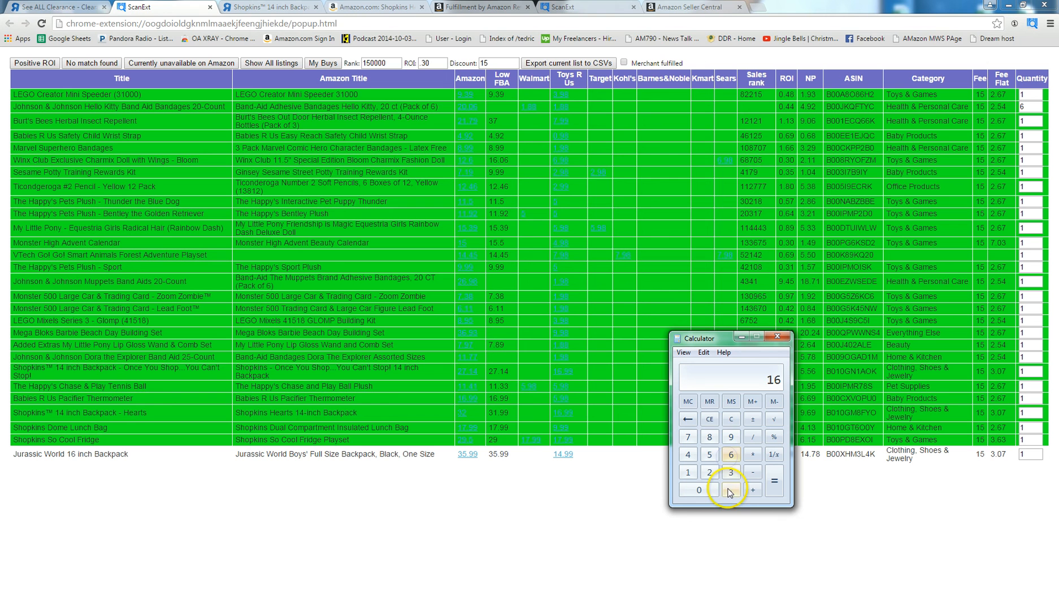
{"action": "left_click", "coordinate": [752, 454]}
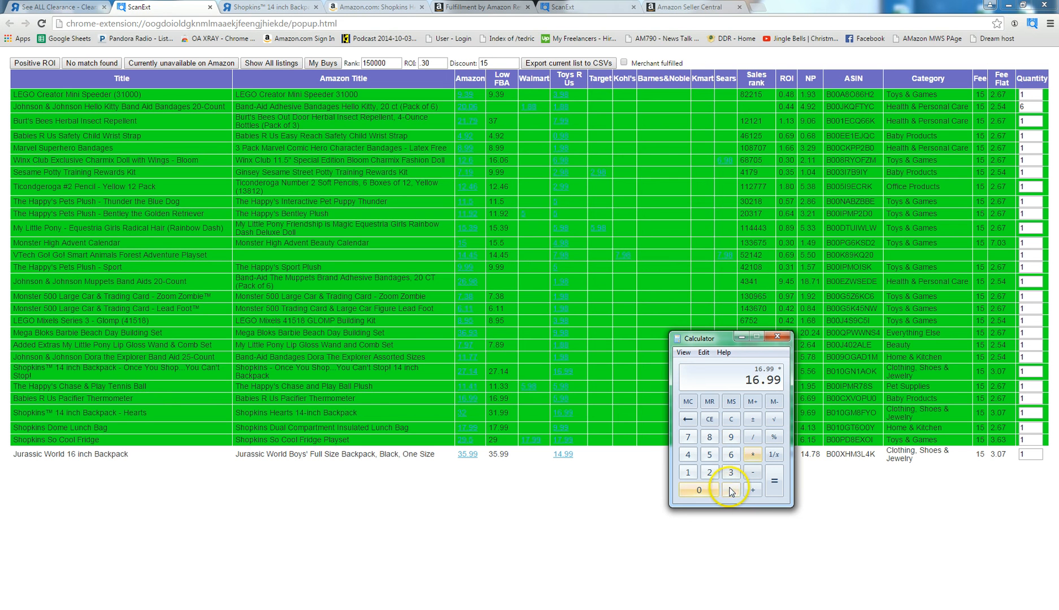
{"action": "left_click", "coordinate": [773, 471]}
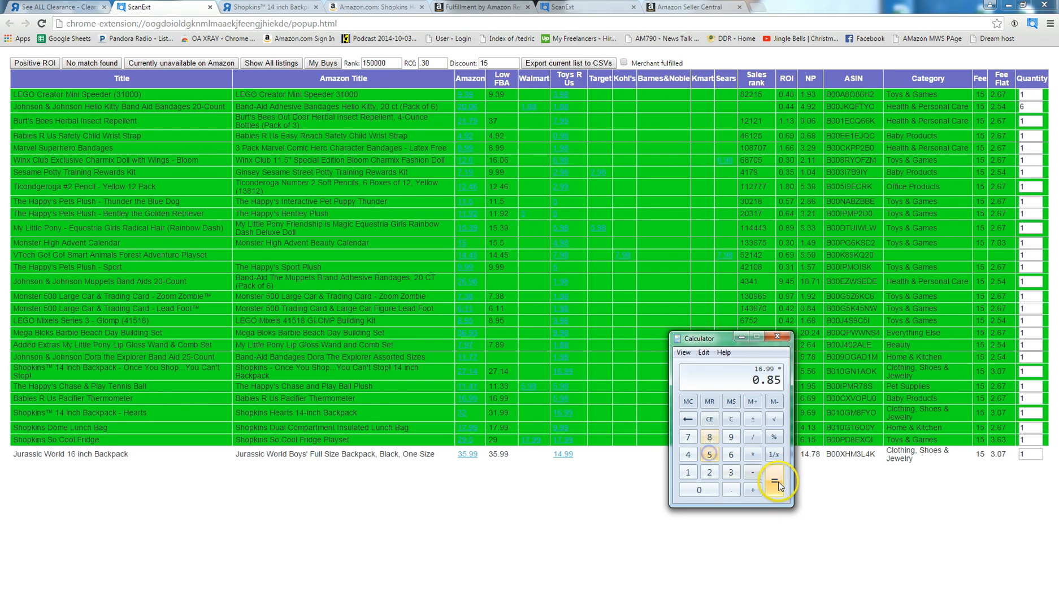
{"action": "left_click", "coordinate": [773, 480]}
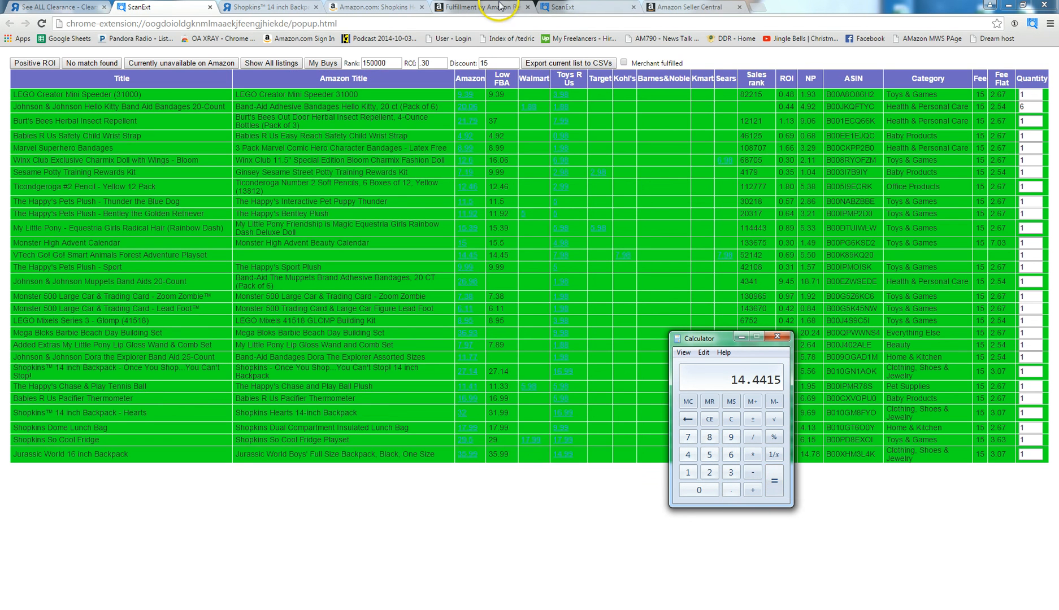
{"action": "left_click", "coordinate": [473, 6]}
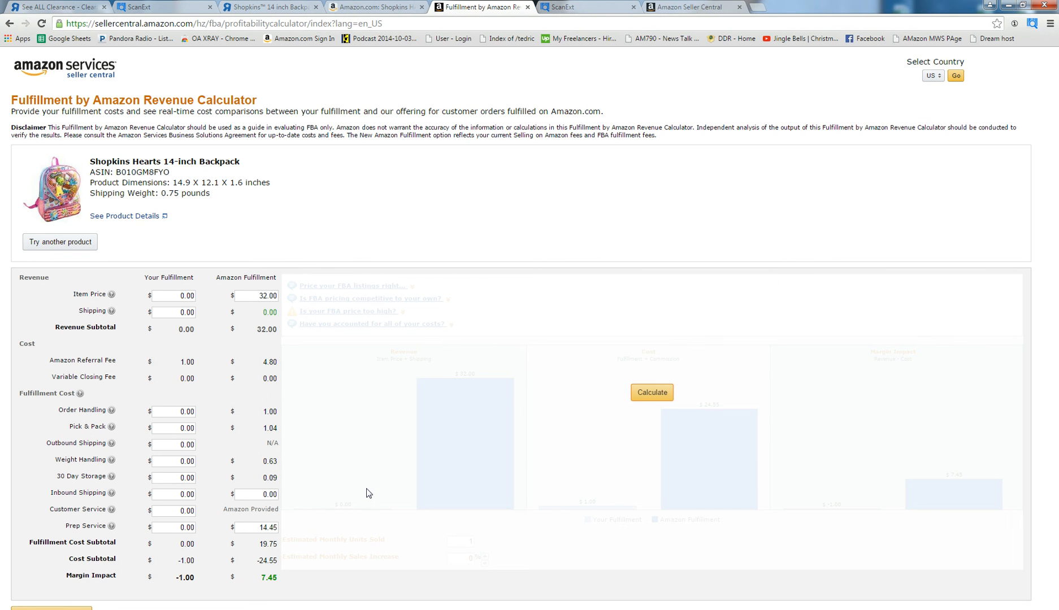
Step: Recalculate the Shopkins Hearts backpack at the $32.00 item price, giving a $9.99 Amazon-fulfillment margin
{"action": "left_click", "coordinate": [651, 392]}
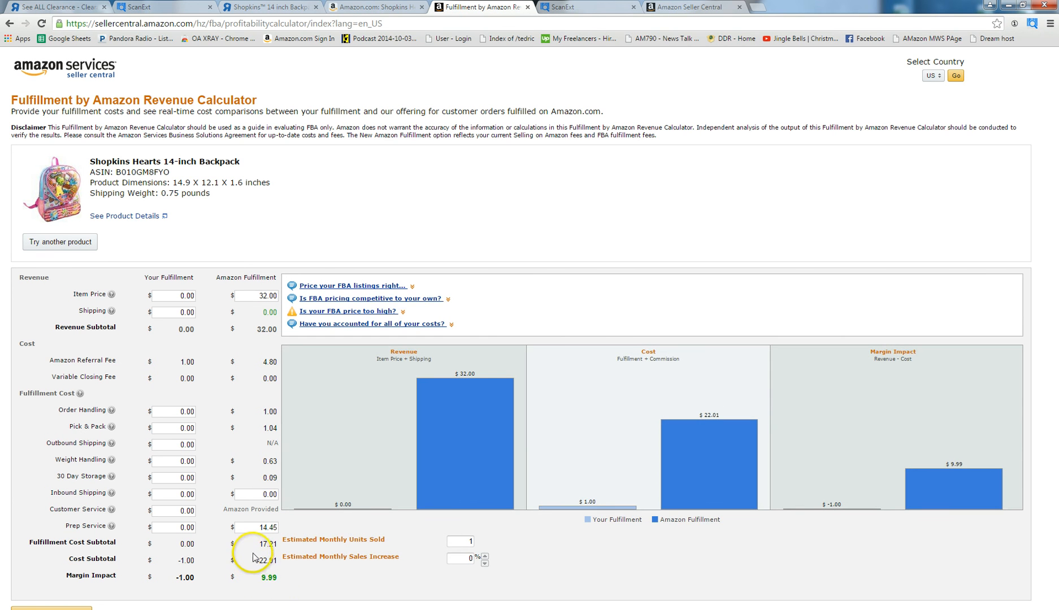
{"action": "mouse_move", "coordinate": [258, 564]}
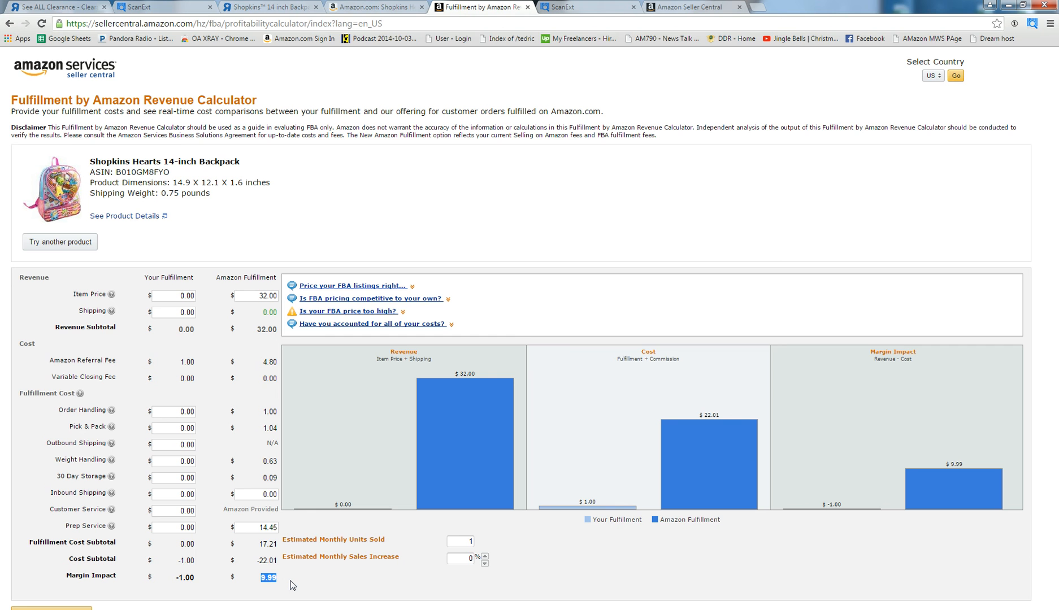
{"action": "mouse_move", "coordinate": [282, 585]}
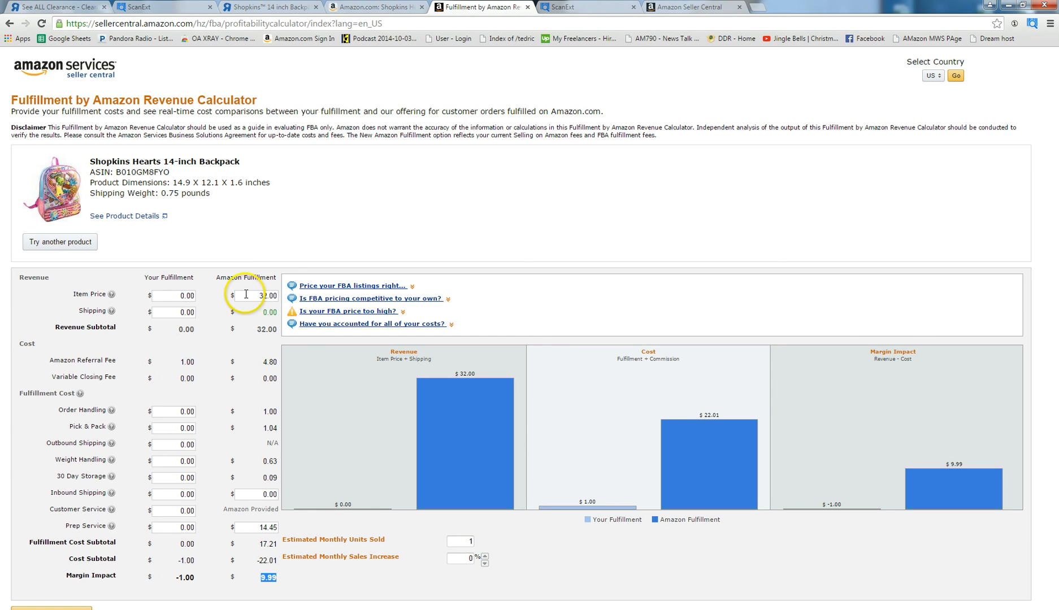
{"action": "left_click", "coordinate": [256, 297]}
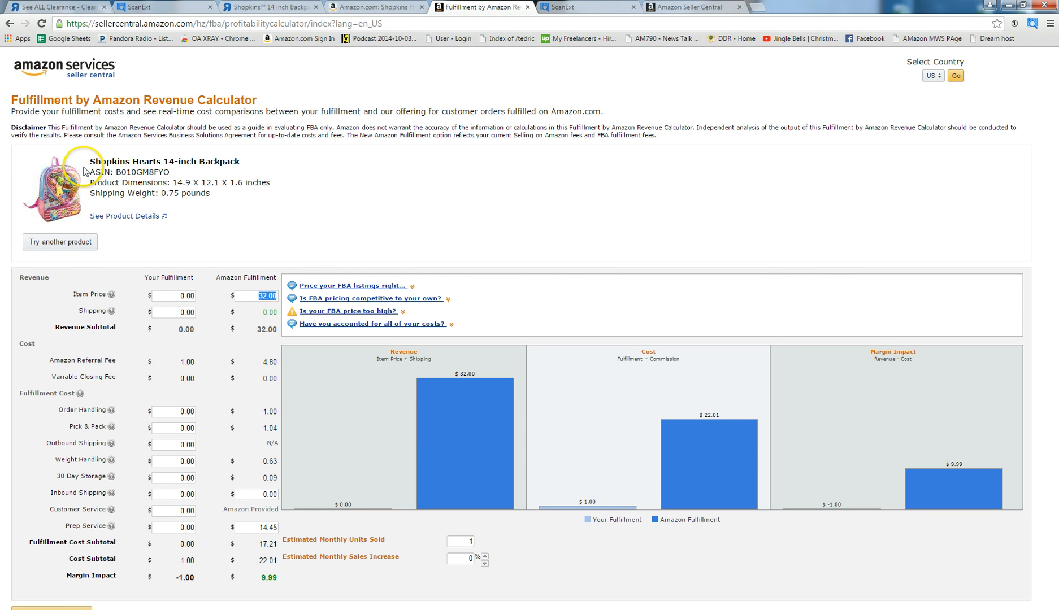
{"action": "mouse_move", "coordinate": [81, 180]}
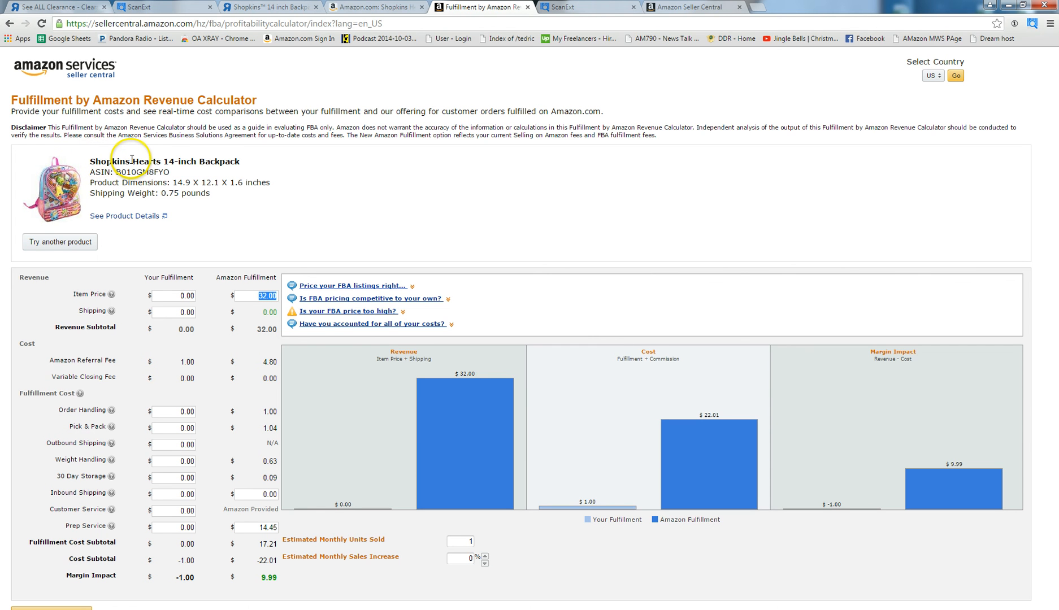
{"action": "mouse_move", "coordinate": [270, 466]}
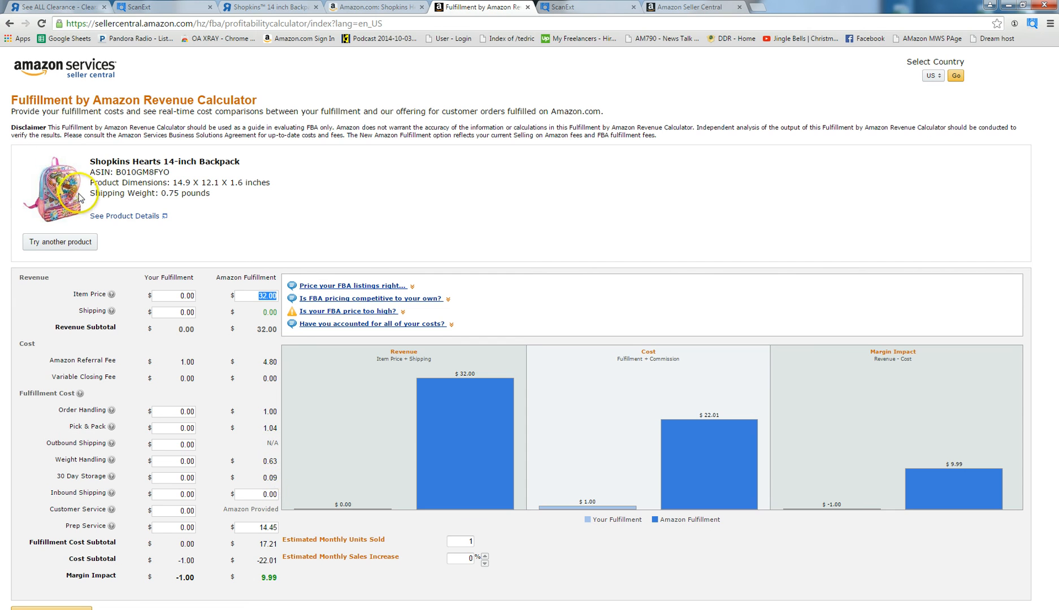
{"action": "left_click", "coordinate": [269, 7]}
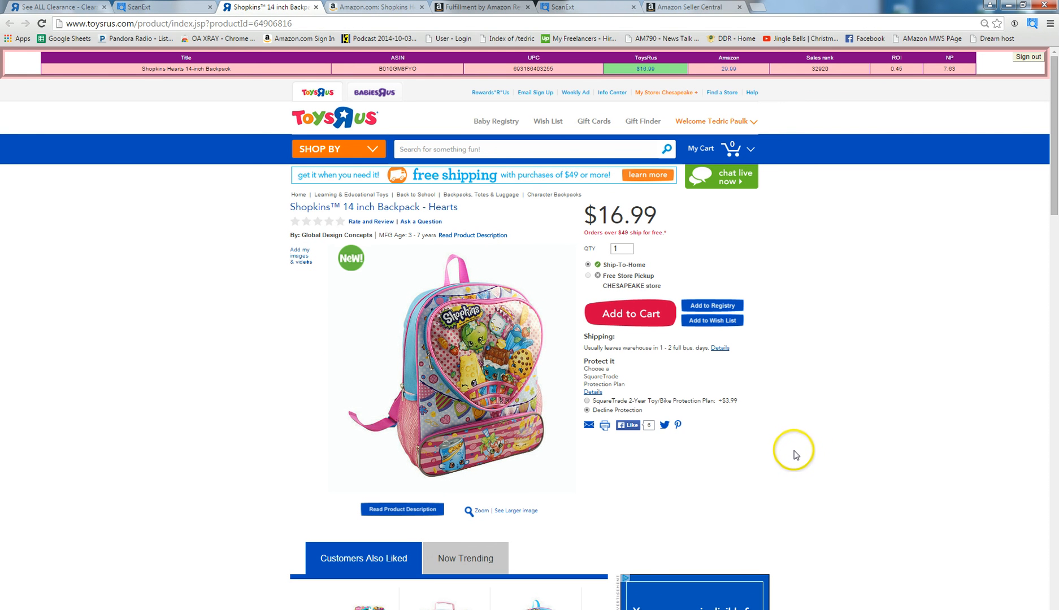
{"action": "mouse_move", "coordinate": [791, 451]}
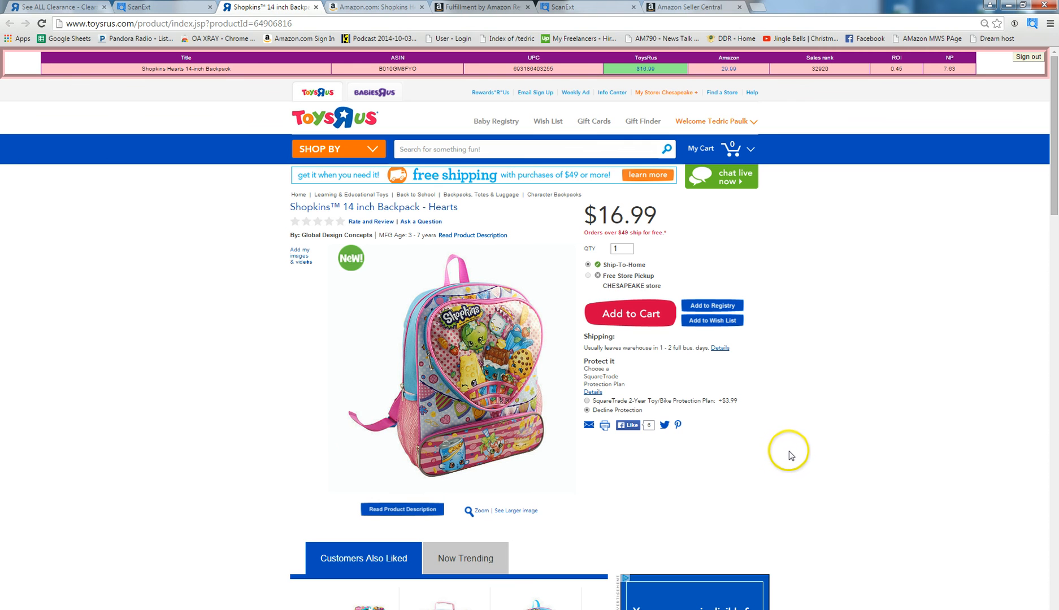
{"action": "mouse_move", "coordinate": [777, 453]}
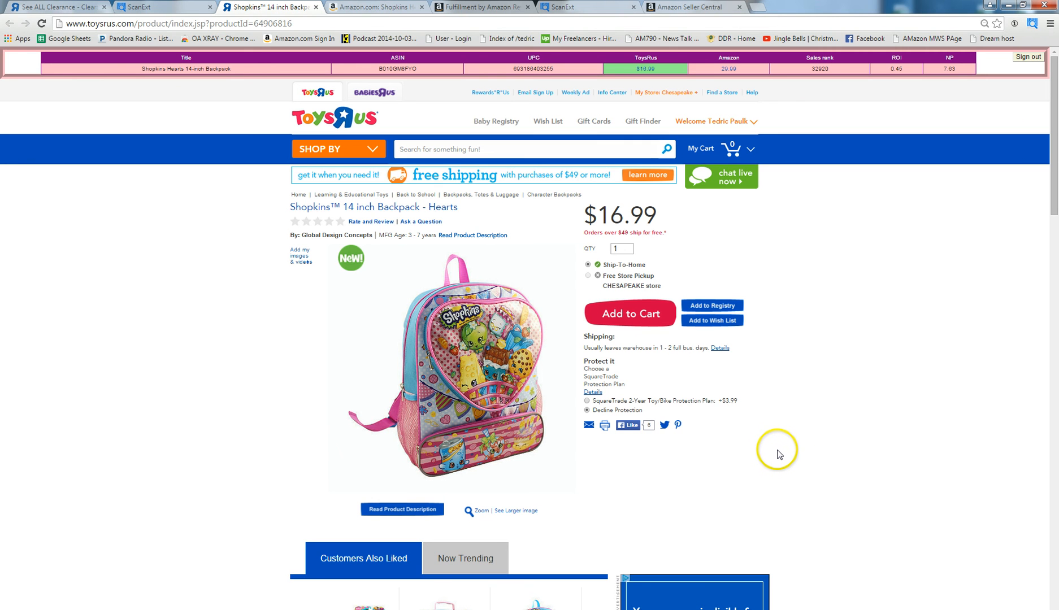
{"action": "mouse_move", "coordinate": [767, 445]}
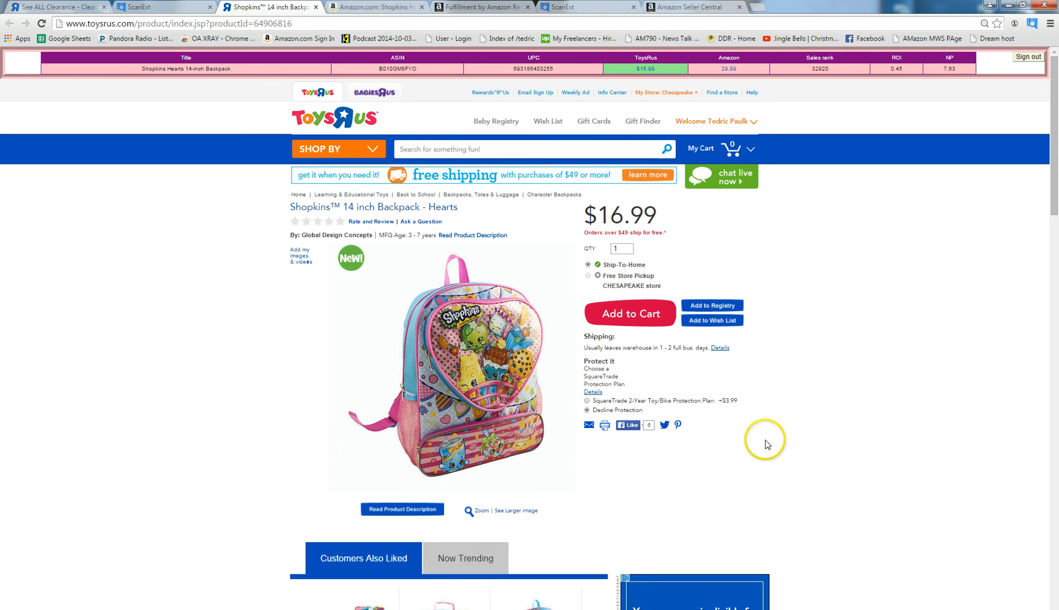
{"action": "mouse_move", "coordinate": [618, 224]}
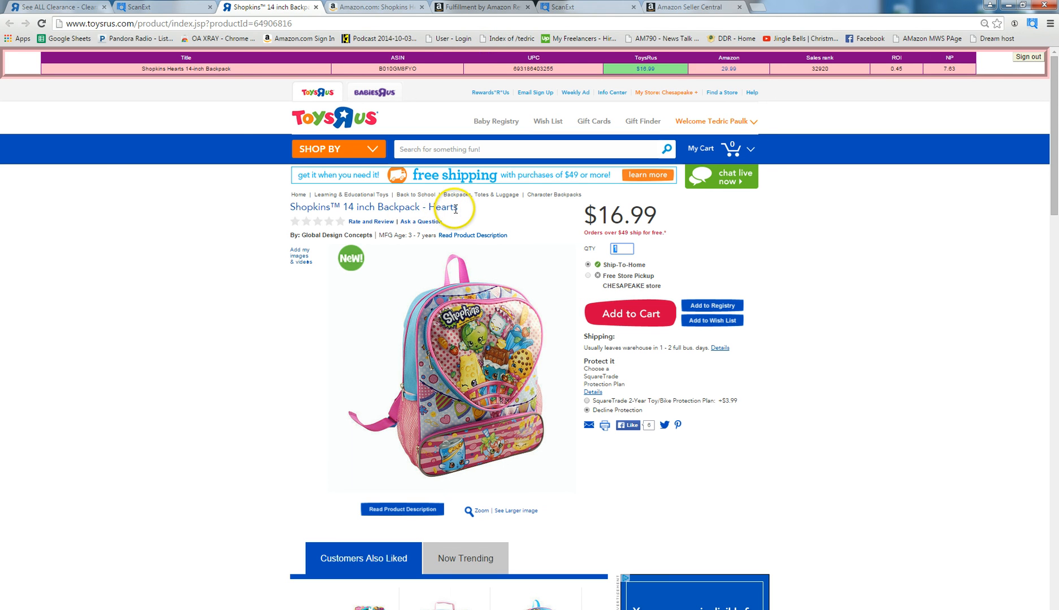
Step: Select the 'Shopkins 14 inch Backpack - Hearts' title and return to the Amazon listing
{"action": "triple_click", "coordinate": [372, 206]}
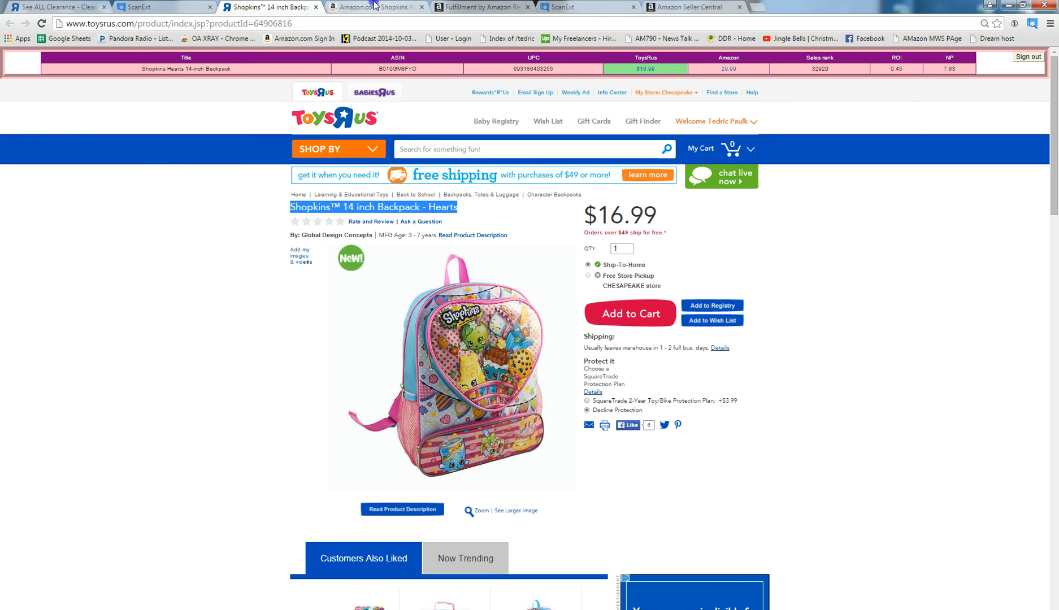
{"action": "left_click", "coordinate": [376, 5]}
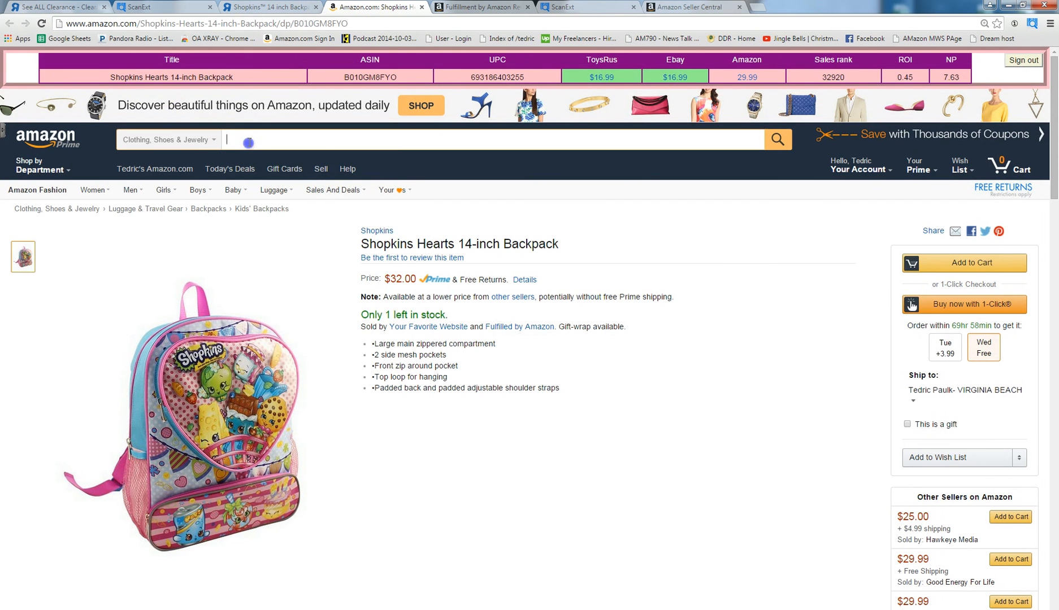
Step: Search All Departments for the backpack title and view the matching $32.00 Shopkins Hearts result
{"action": "left_click", "coordinate": [167, 140]}
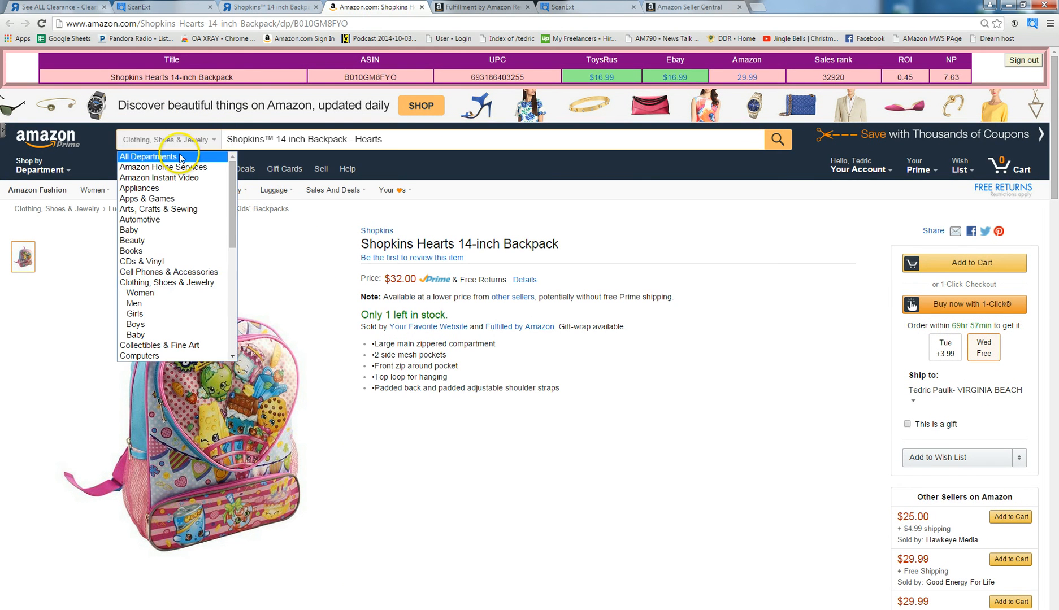
{"action": "left_click", "coordinate": [148, 157]}
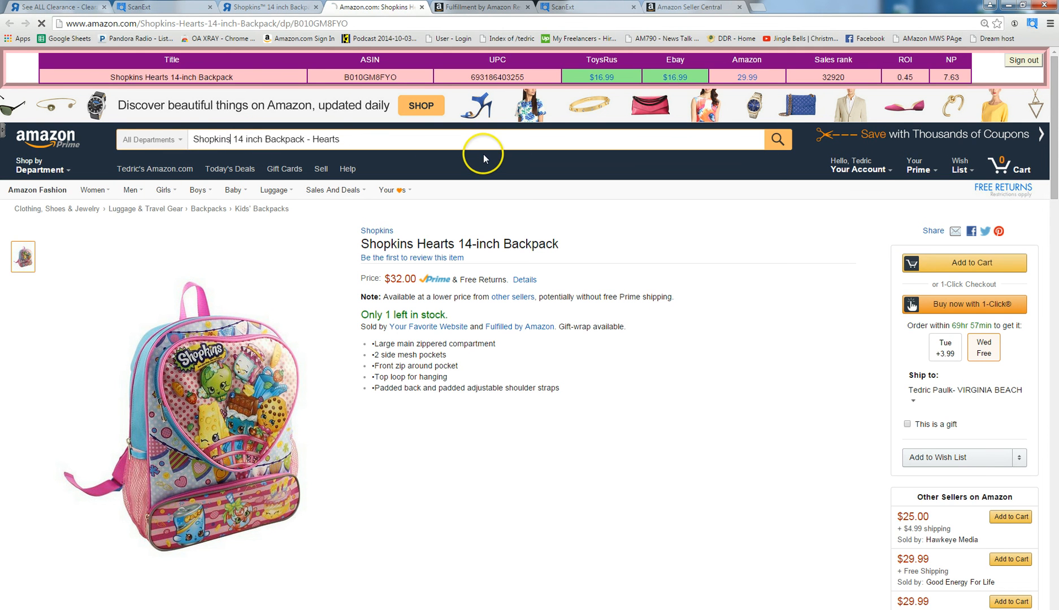
{"action": "left_click", "coordinate": [778, 139]}
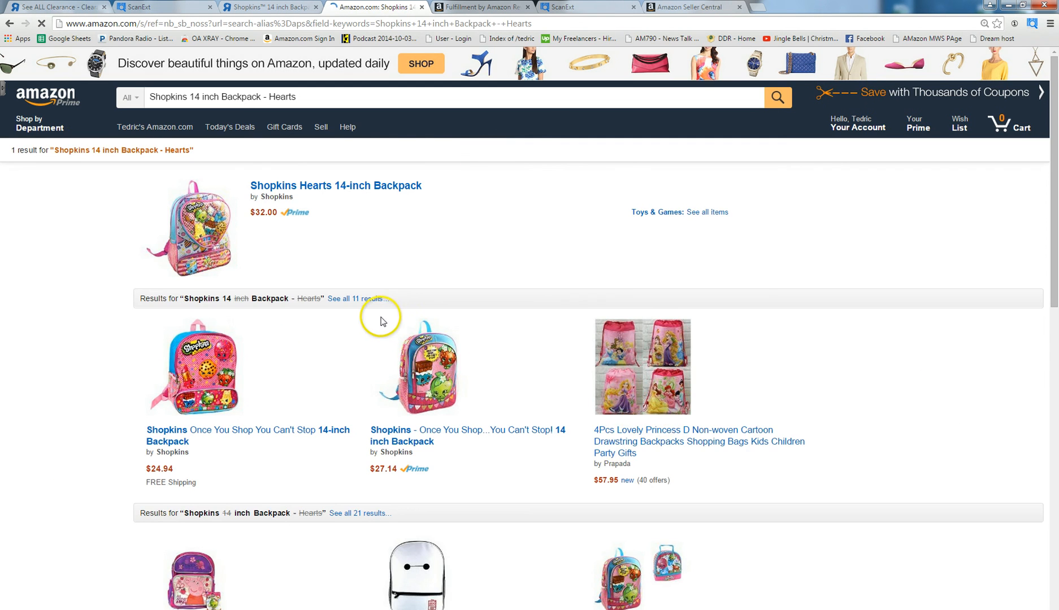
{"action": "mouse_move", "coordinate": [365, 221]}
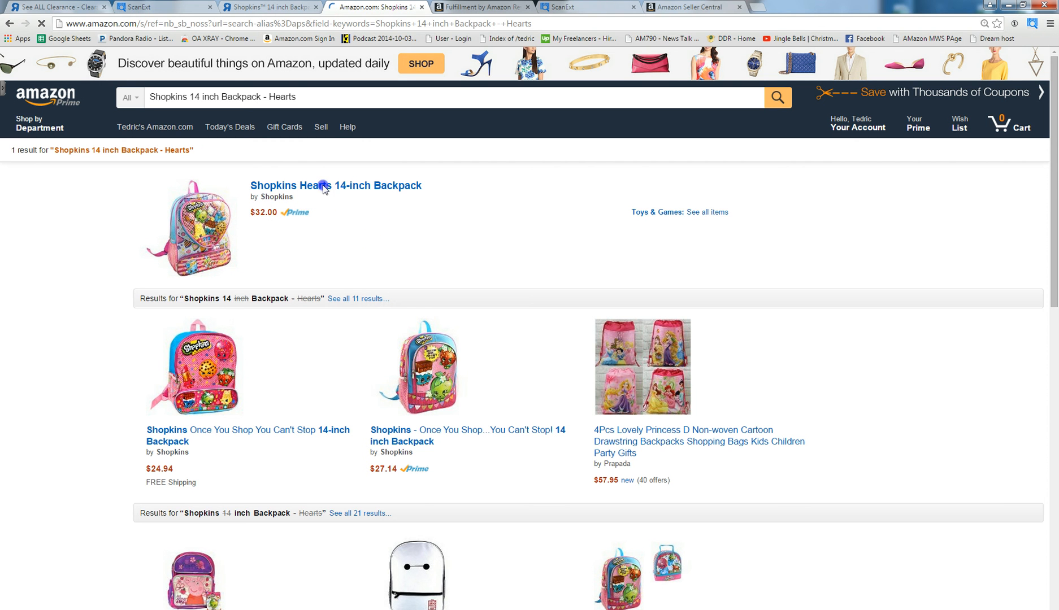
{"action": "mouse_move", "coordinate": [322, 189]}
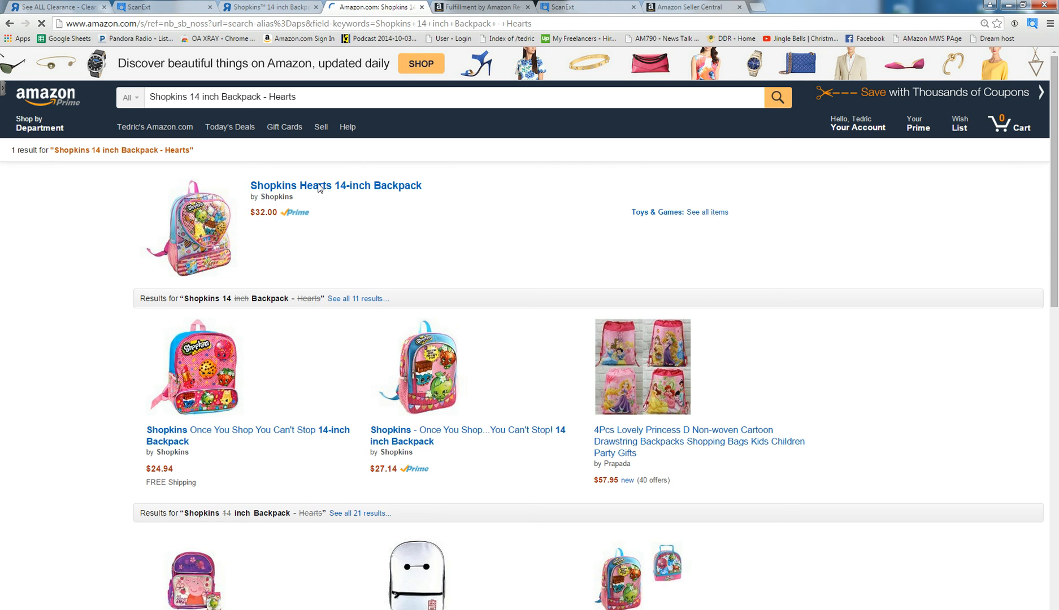
{"action": "left_click", "coordinate": [236, 266]}
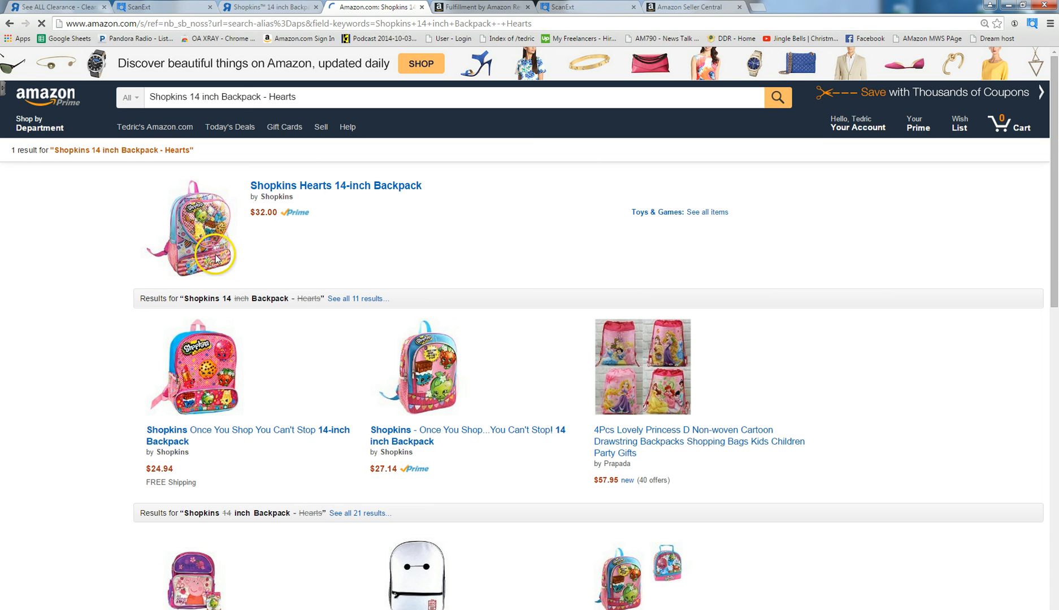
{"action": "mouse_move", "coordinate": [152, 122]}
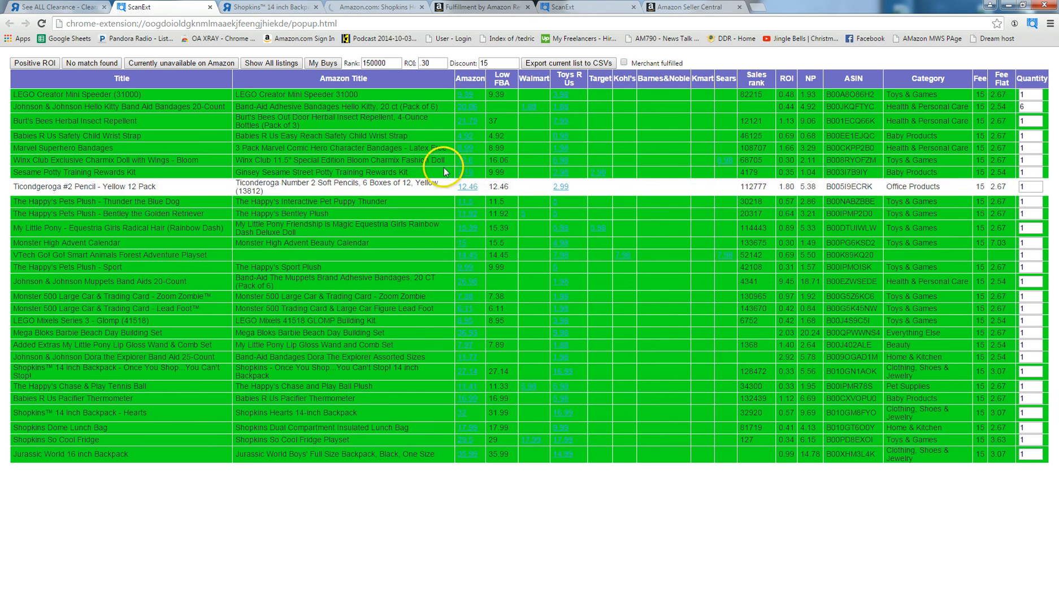
Step: Show the Winx Club Bloom Charmix doll's Amazon price history chart ($7.66 current)
{"action": "left_click", "coordinate": [468, 161]}
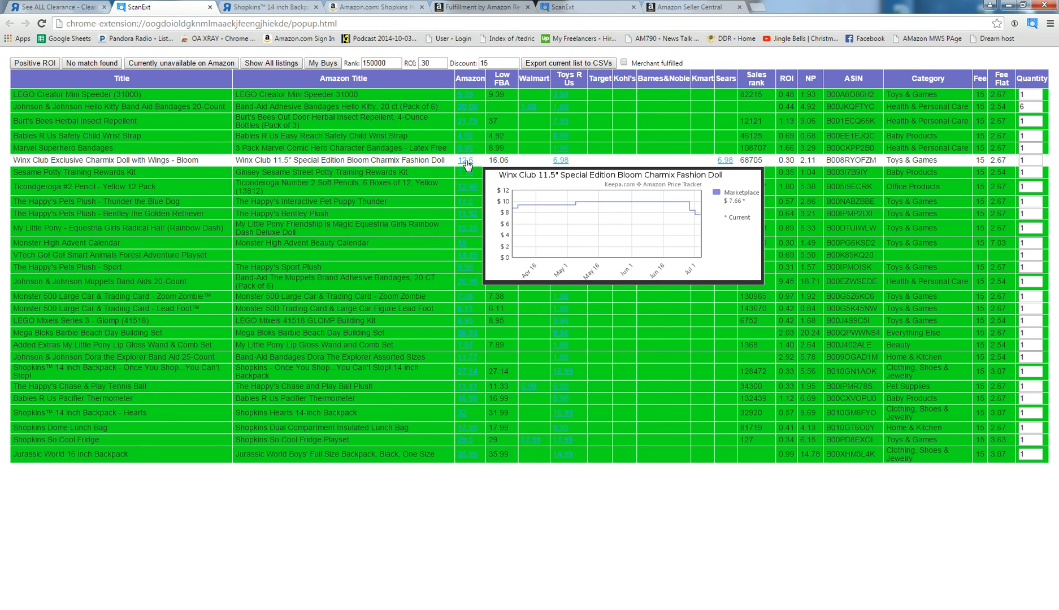